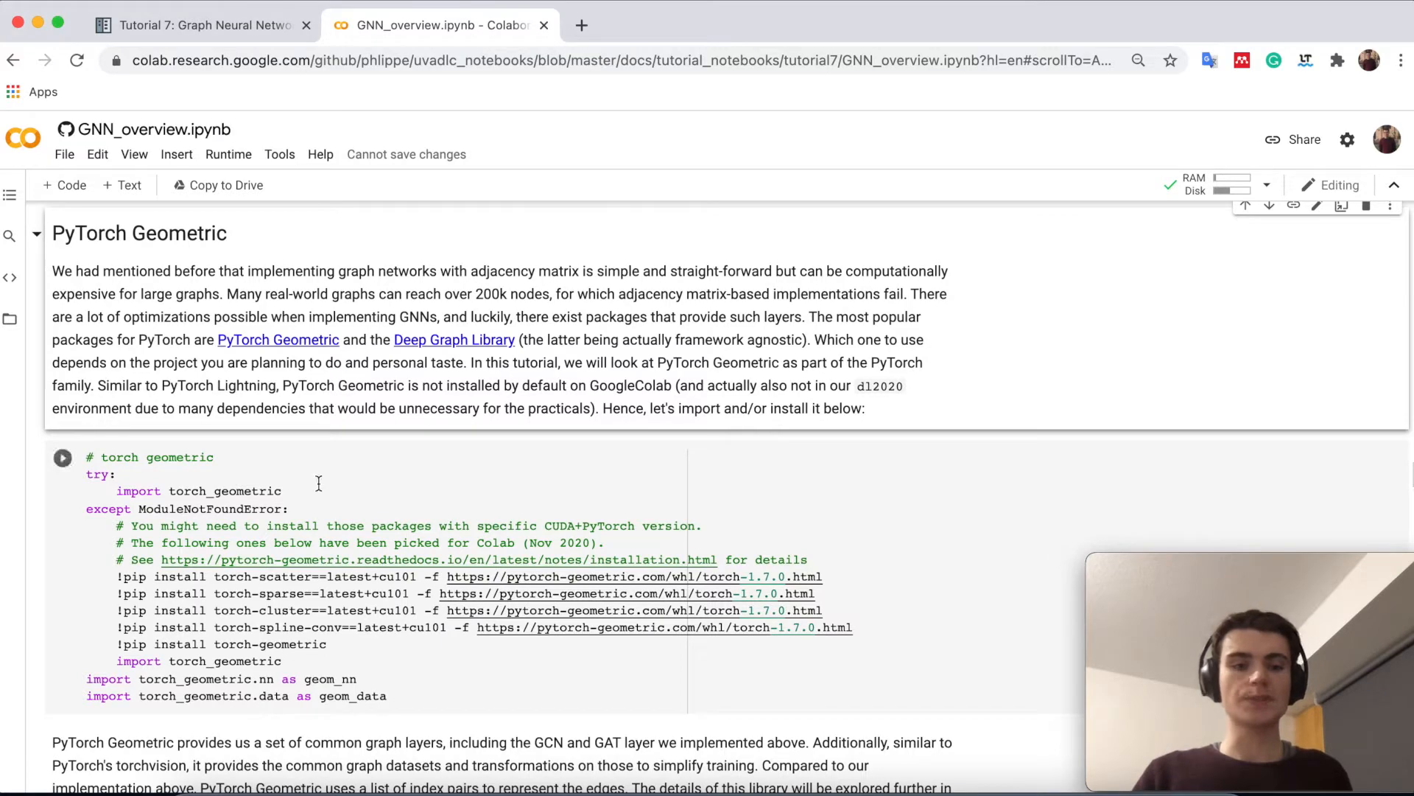
Run the PyTorch Geometric import-and-install cell.
{"action": "scroll", "scroll_direction": "down", "scroll_amount": 3}
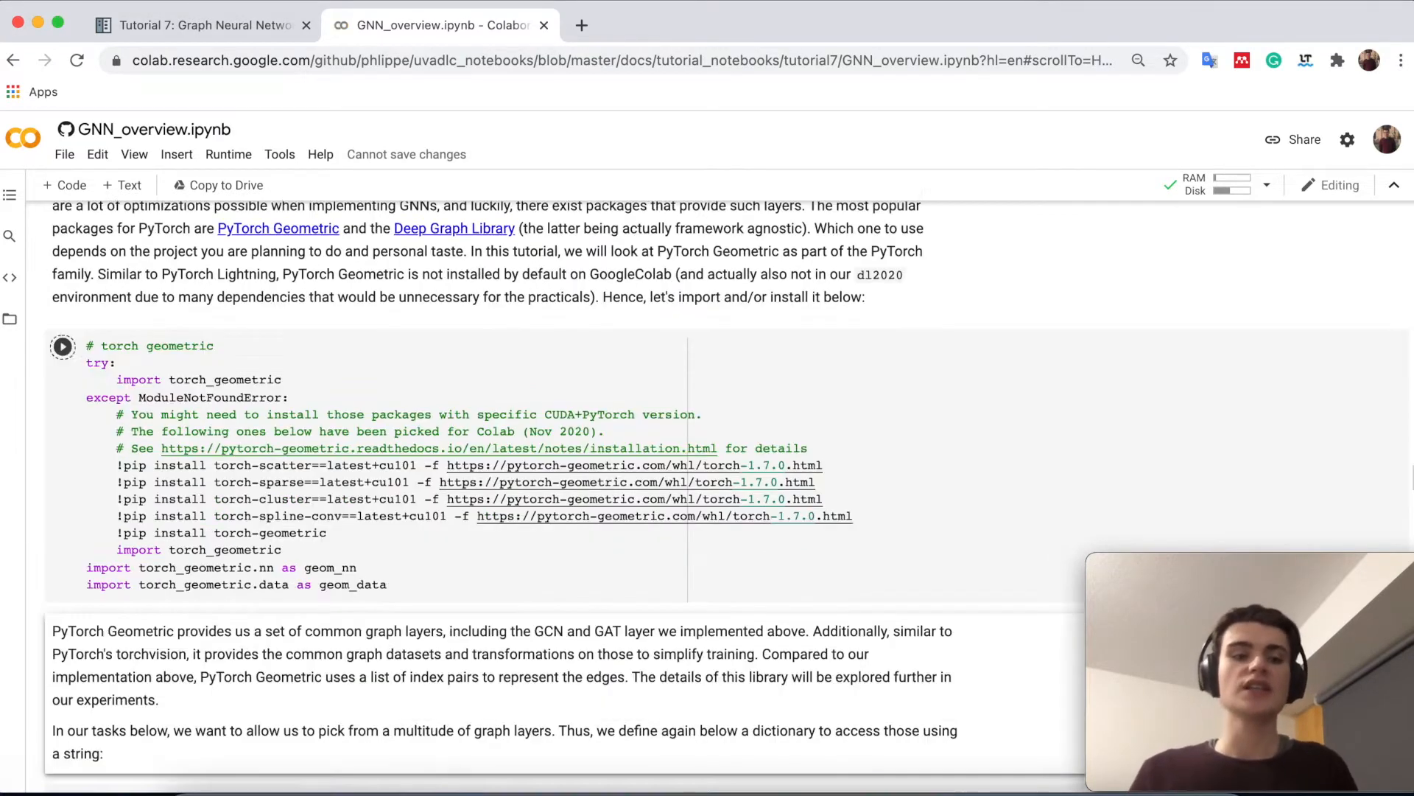
{"action": "left_click", "coordinate": [61, 346]}
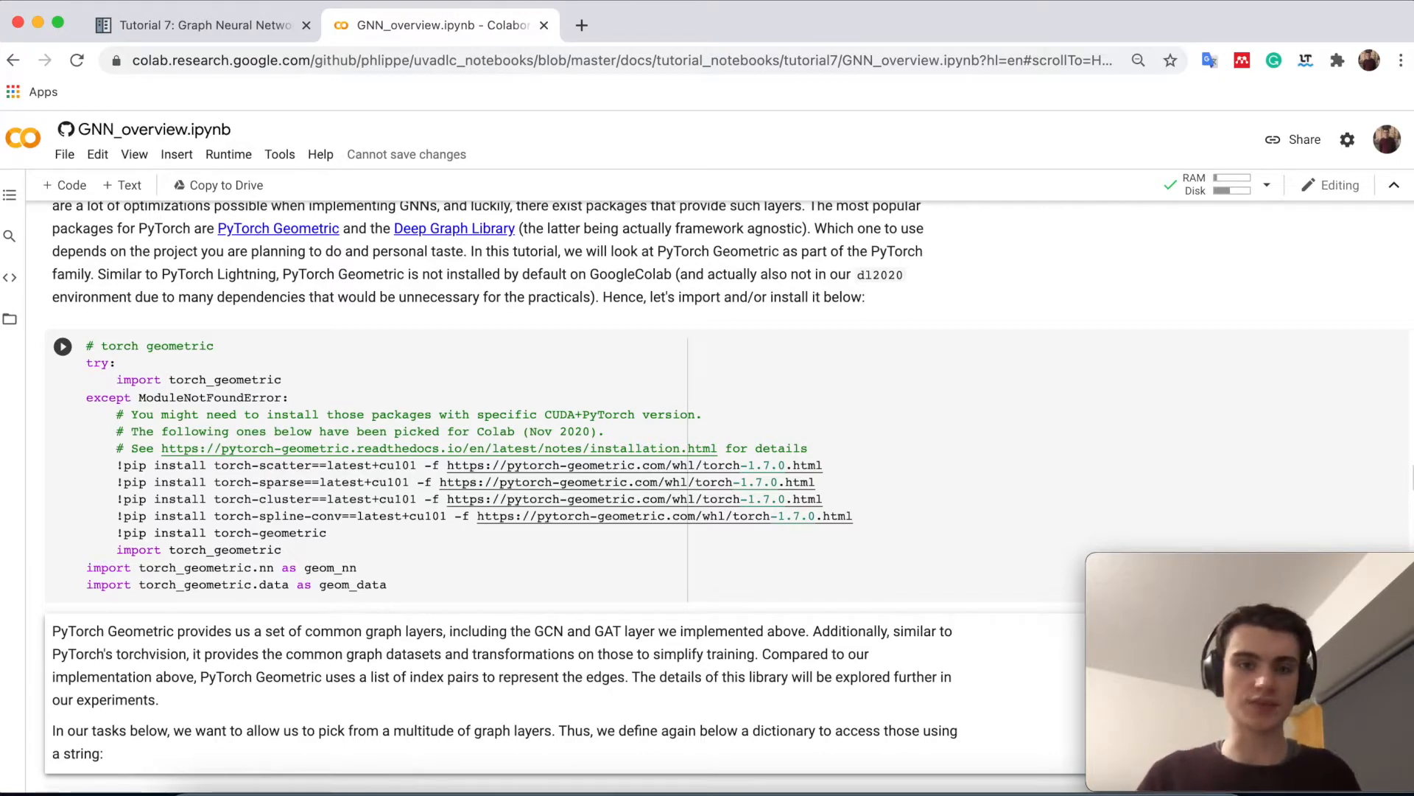
Scroll to the gnn_layer_by_name cell mapping GCN, GAT and GraphConv layers.
{"action": "scroll", "scroll_direction": "down", "scroll_amount": 3}
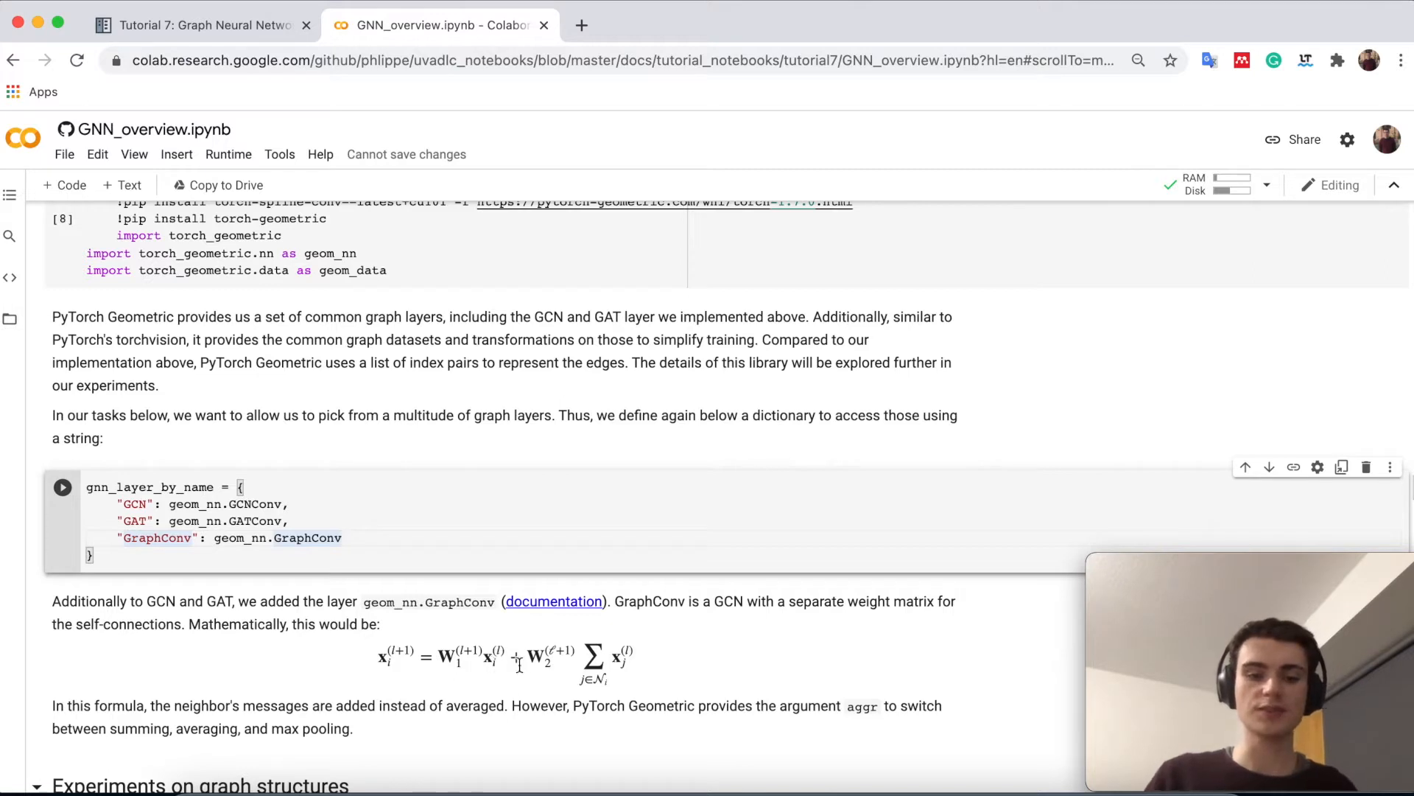
{"action": "mouse_move", "coordinate": [642, 672]}
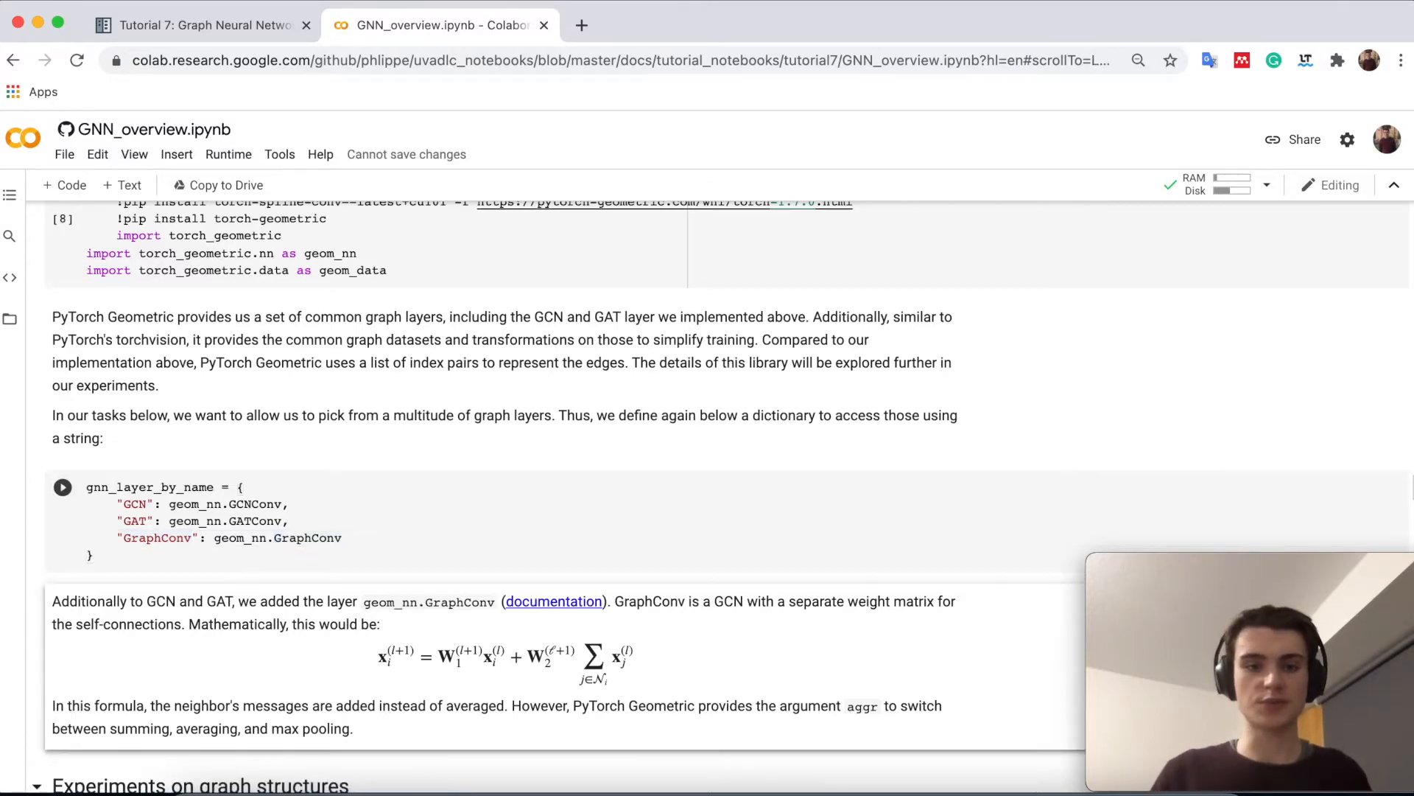
Scroll through Node-level tasks past the Cora Planetoid loading cell.
{"action": "scroll", "scroll_direction": "down", "scroll_amount": 3}
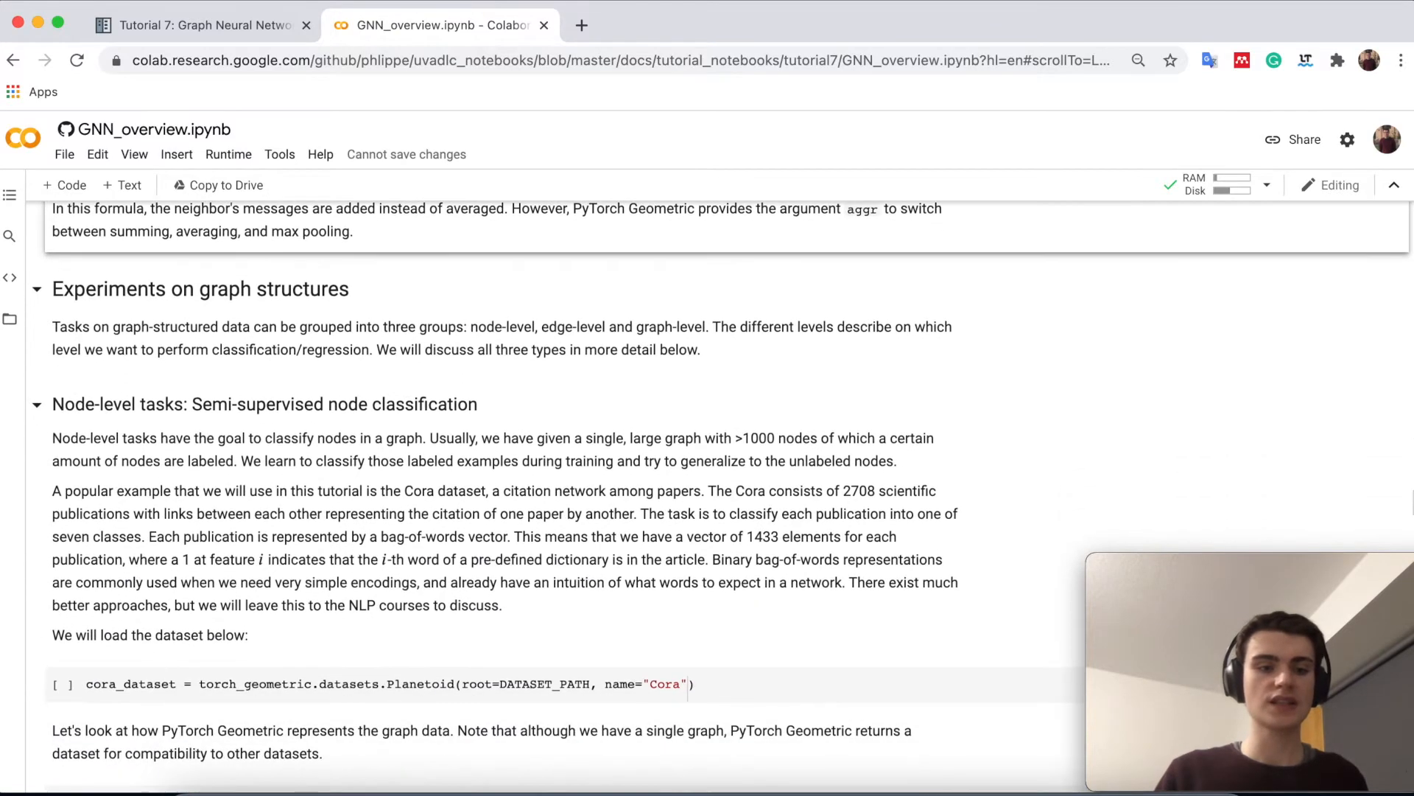
{"action": "scroll", "scroll_direction": "down", "scroll_amount": 3}
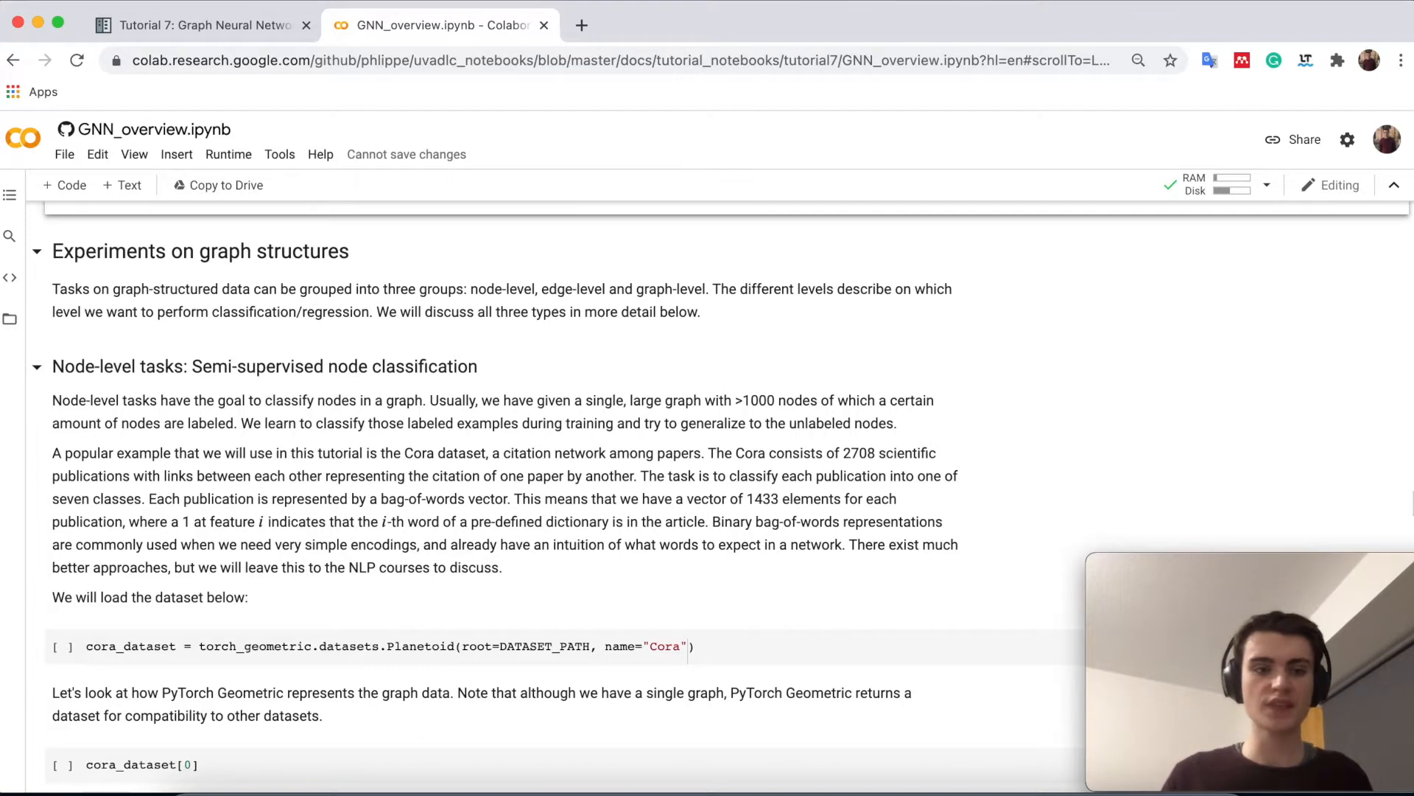
{"action": "scroll", "scroll_direction": "down", "scroll_amount": 3}
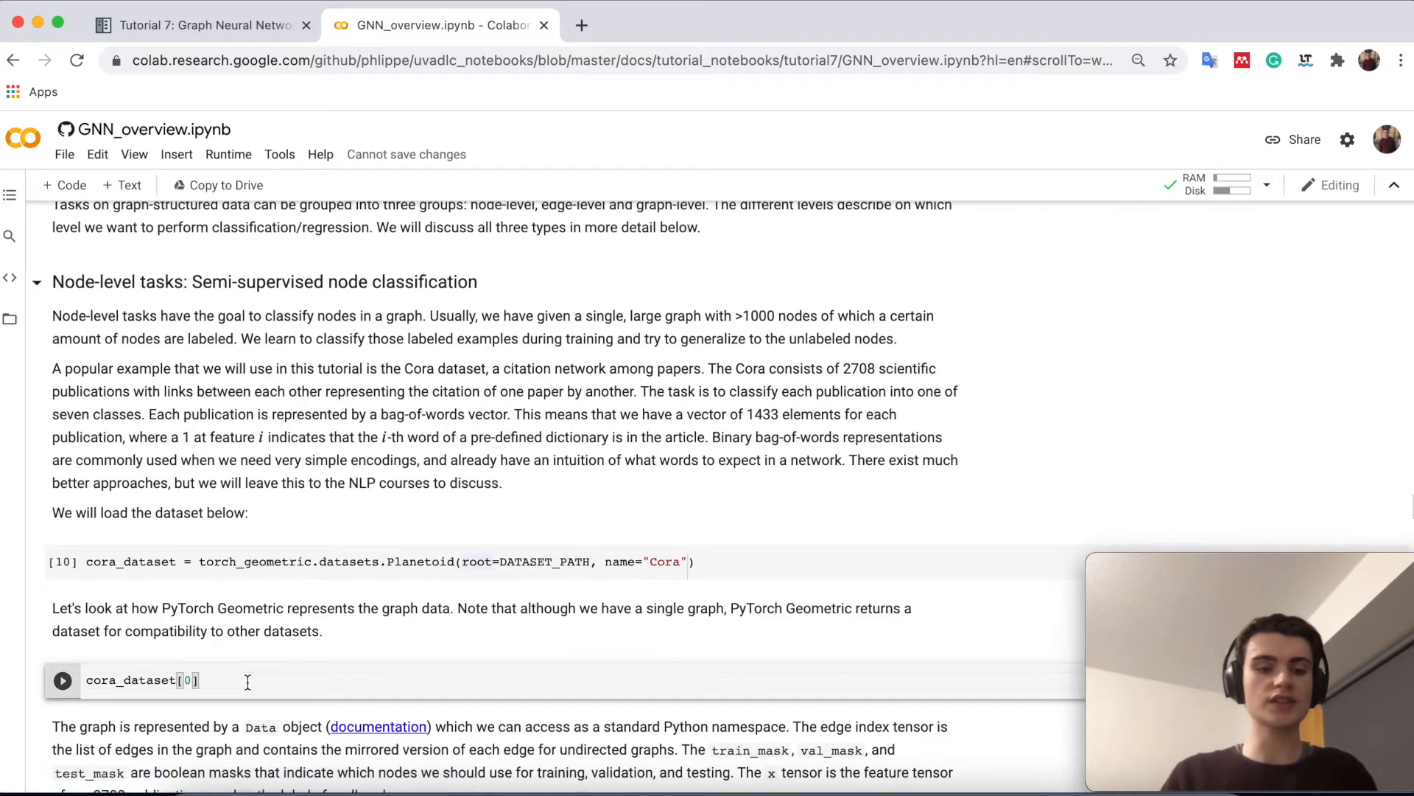
Print the cora_dataset[0] Data object with edge index, masks, features and labels.
{"action": "left_click", "coordinate": [61, 680]}
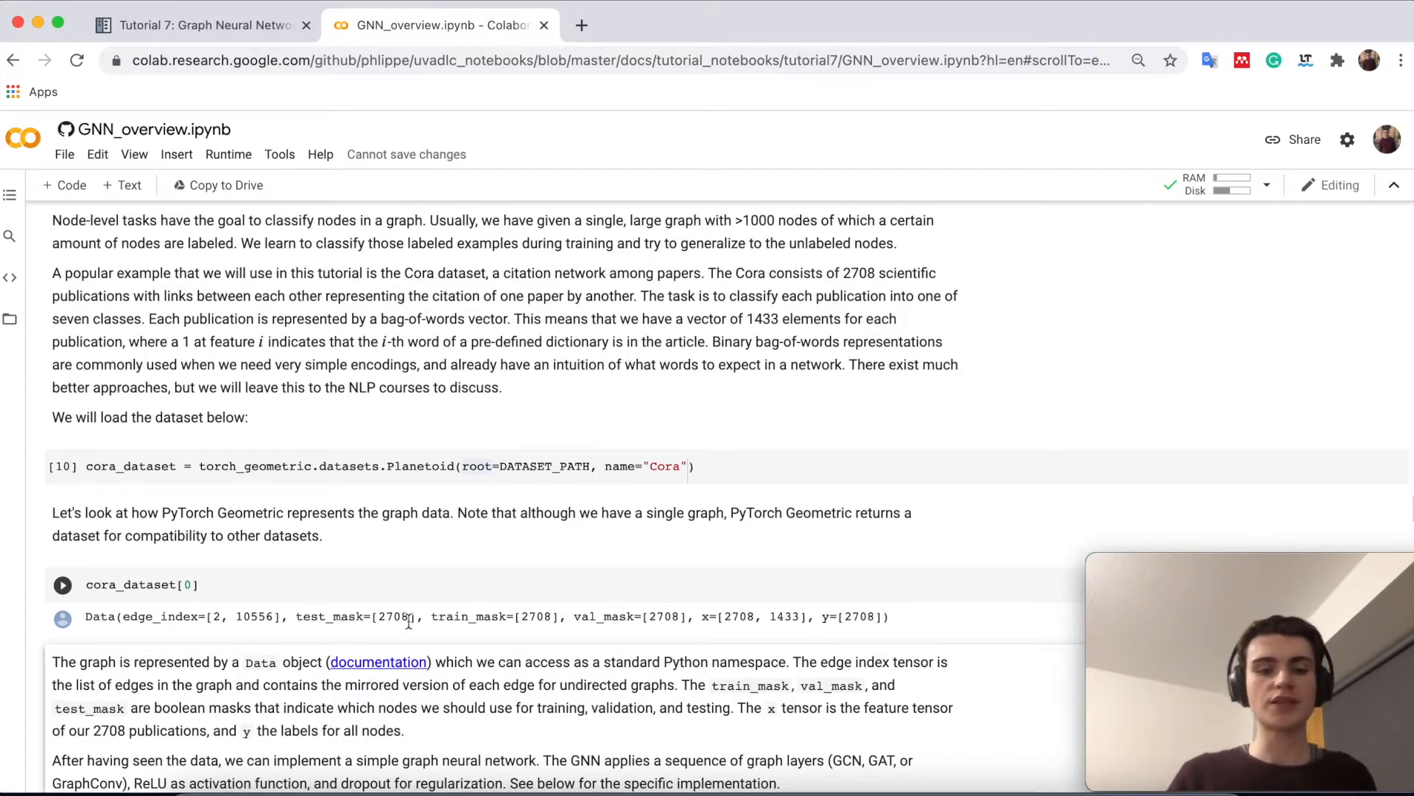
{"action": "mouse_move", "coordinate": [589, 630]}
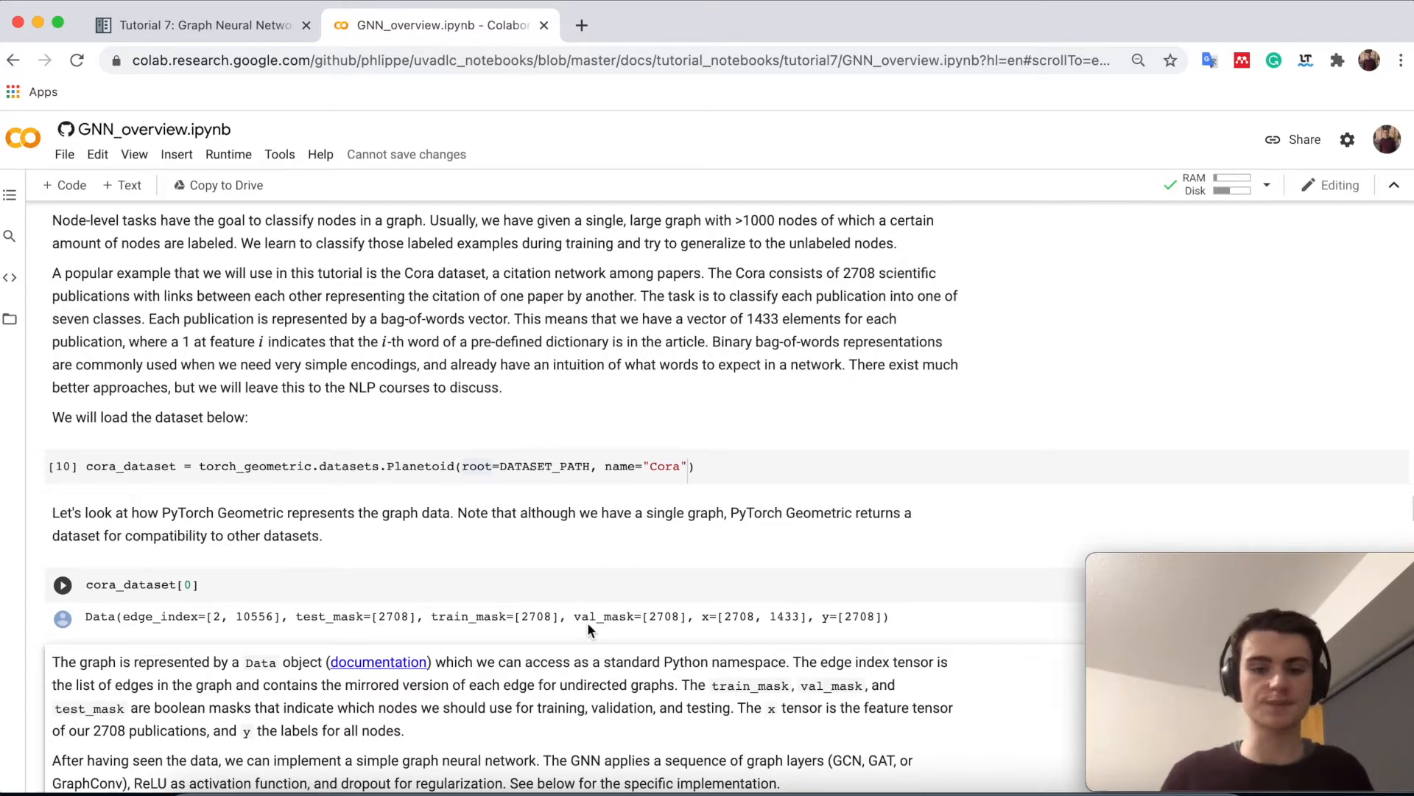
{"action": "mouse_move", "coordinate": [749, 631]}
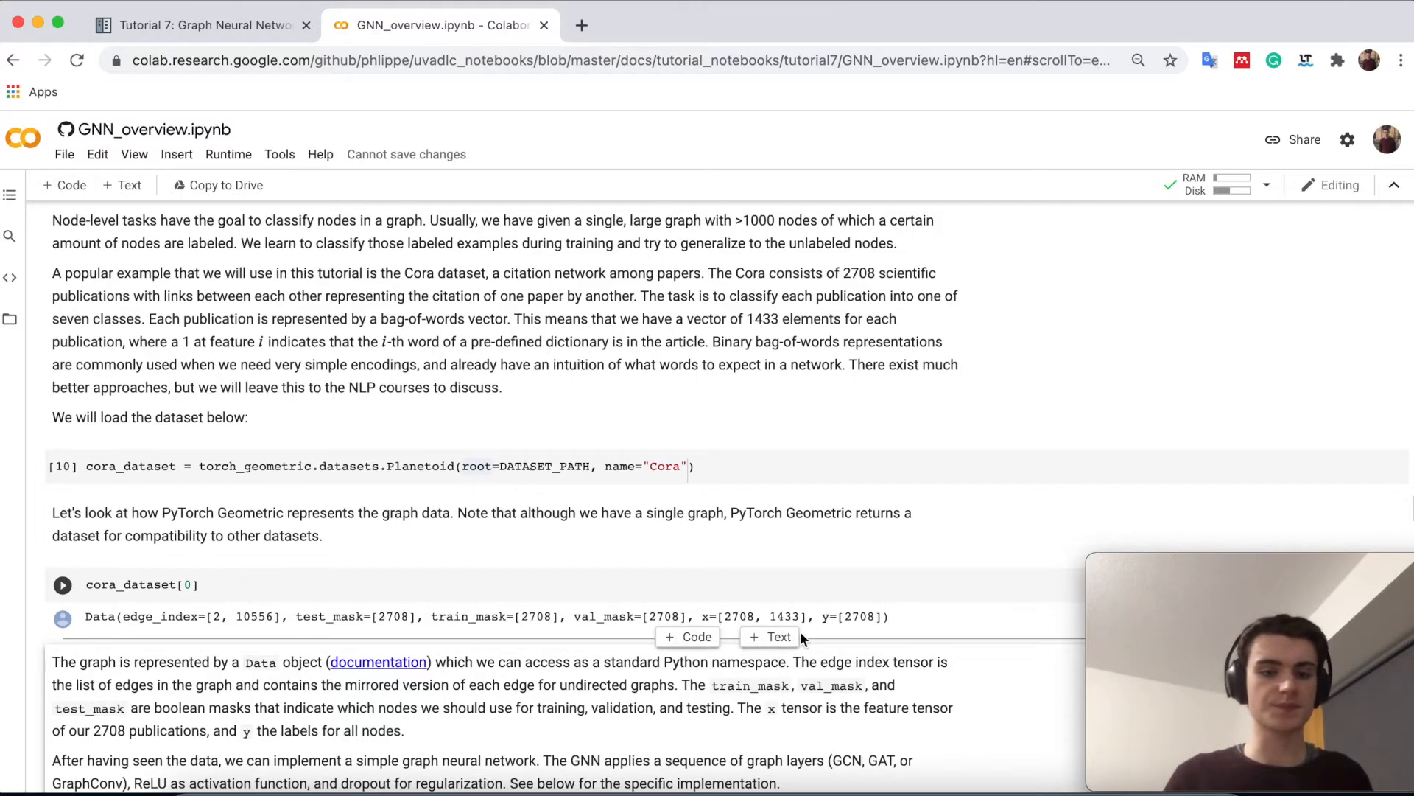
{"action": "scroll", "scroll_direction": "down", "scroll_amount": 3}
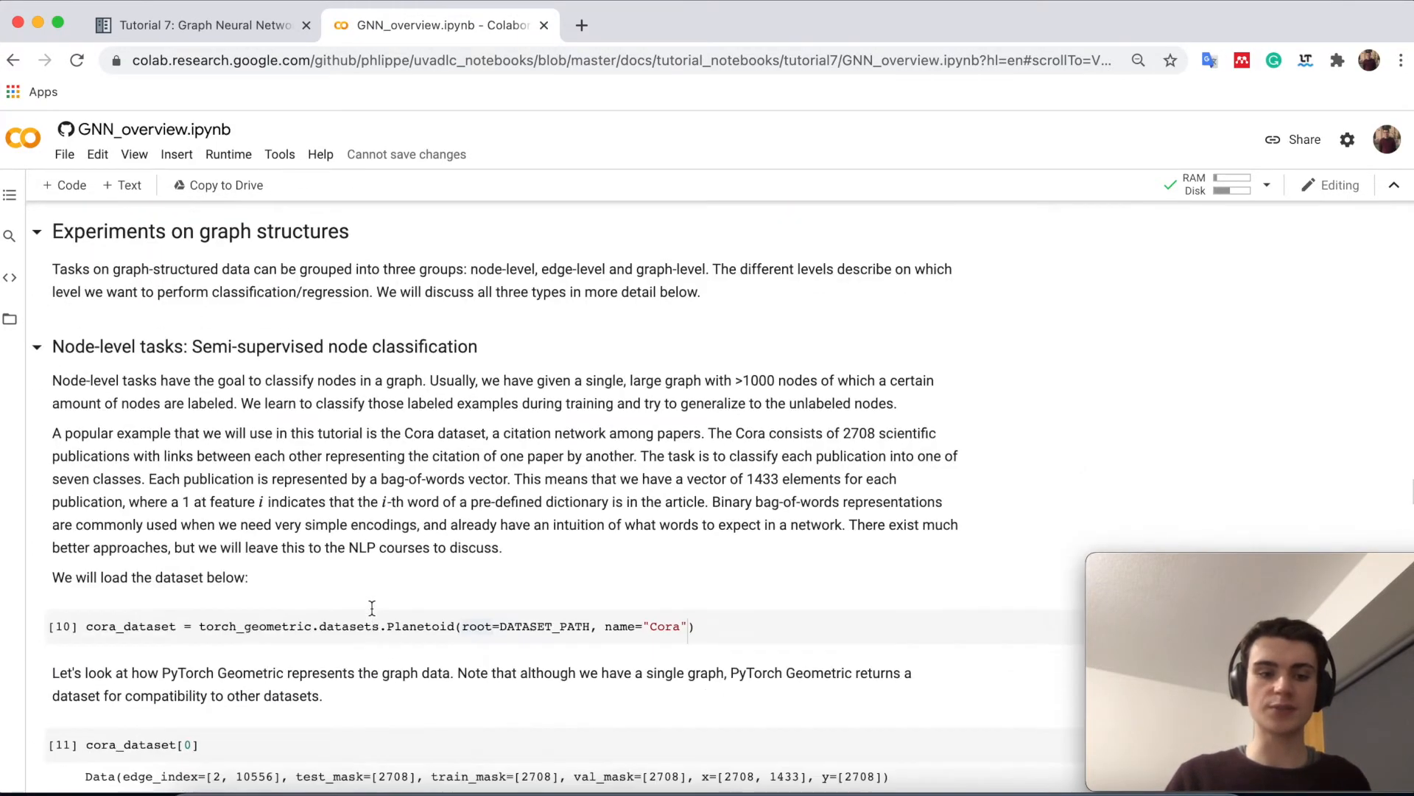
Scroll to the GNNModel class stacking graph layers with ReLU and dropout.
{"action": "scroll", "scroll_direction": "down", "scroll_amount": 3}
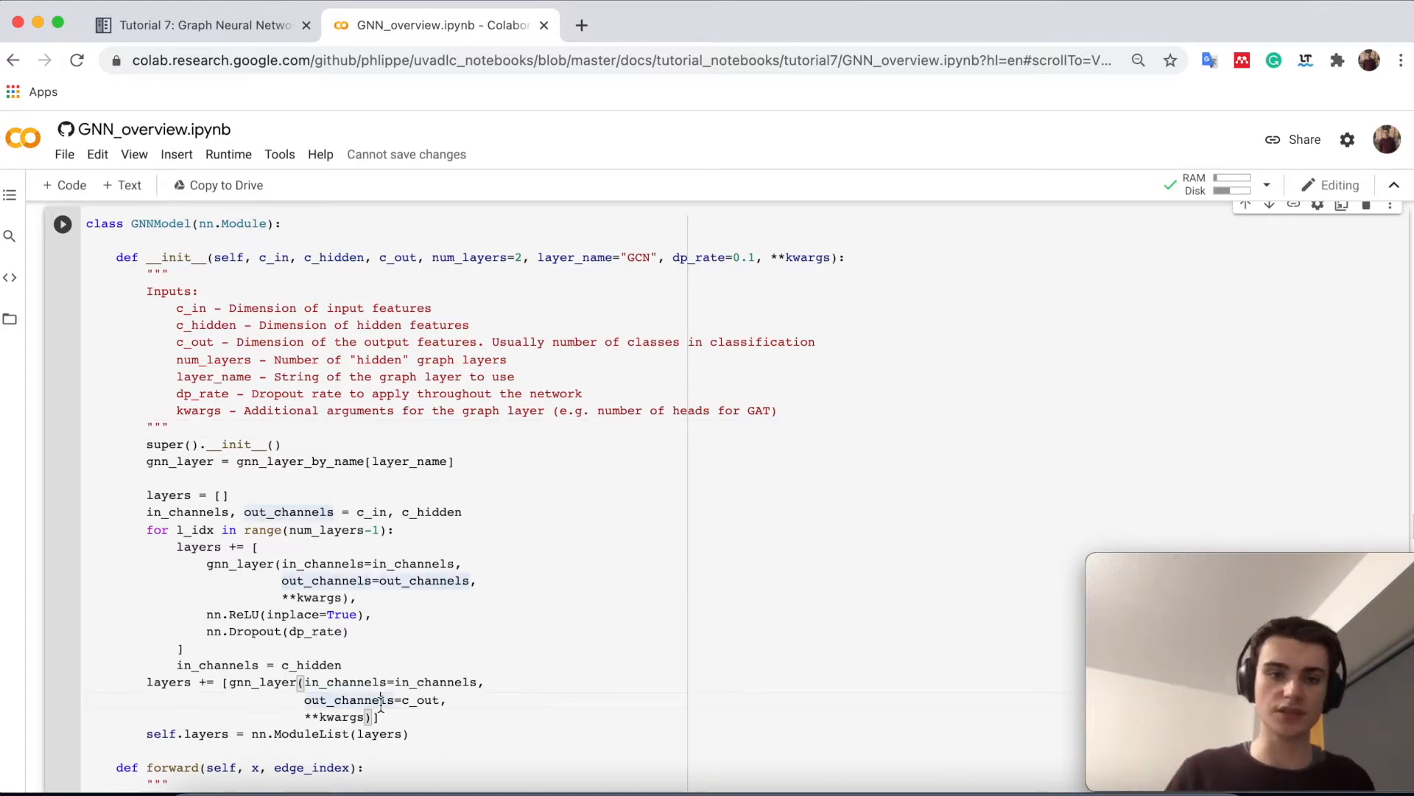
{"action": "scroll", "scroll_direction": "down", "scroll_amount": 3}
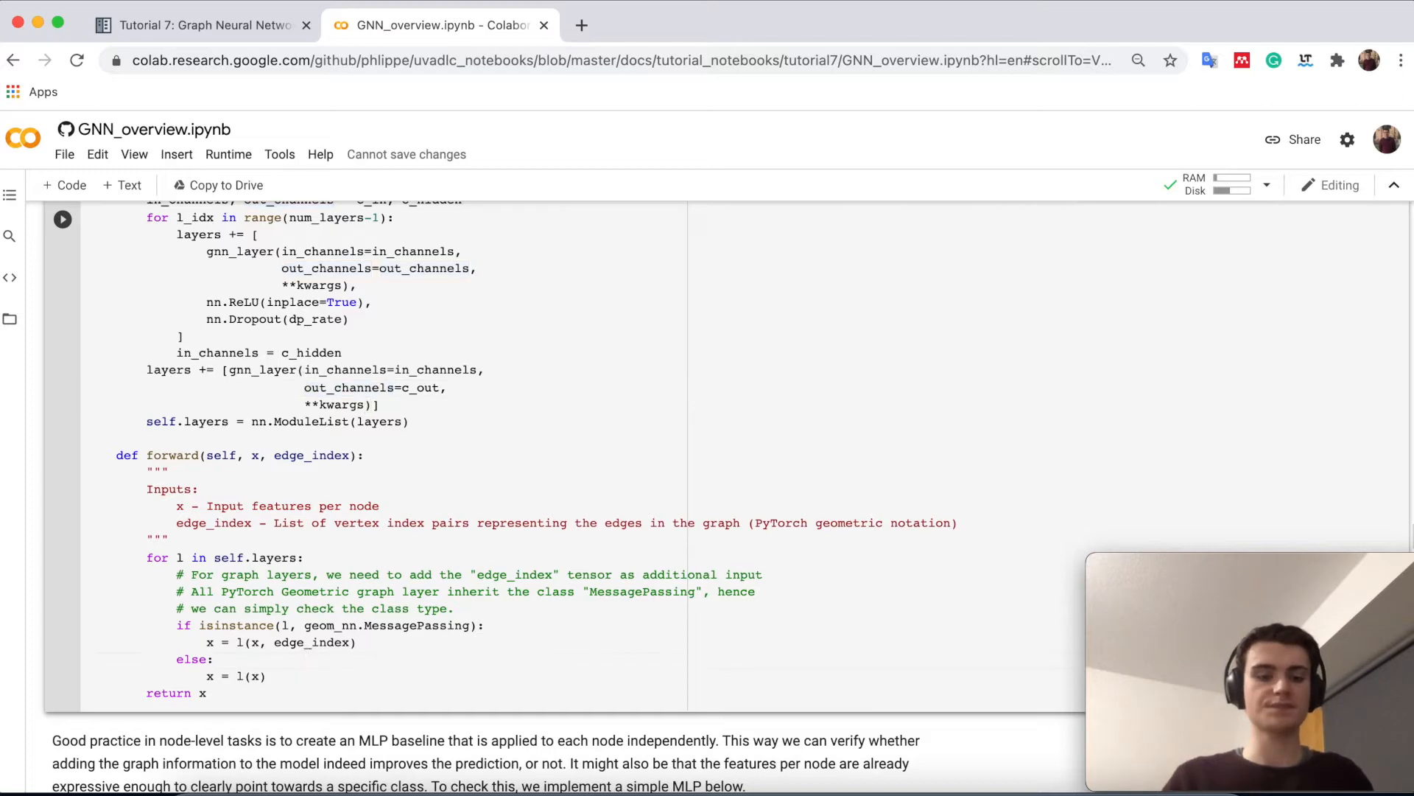
Scroll to the MLPModel baseline class with linear layers, ReLU and dropout.
{"action": "scroll", "scroll_direction": "down", "scroll_amount": 3}
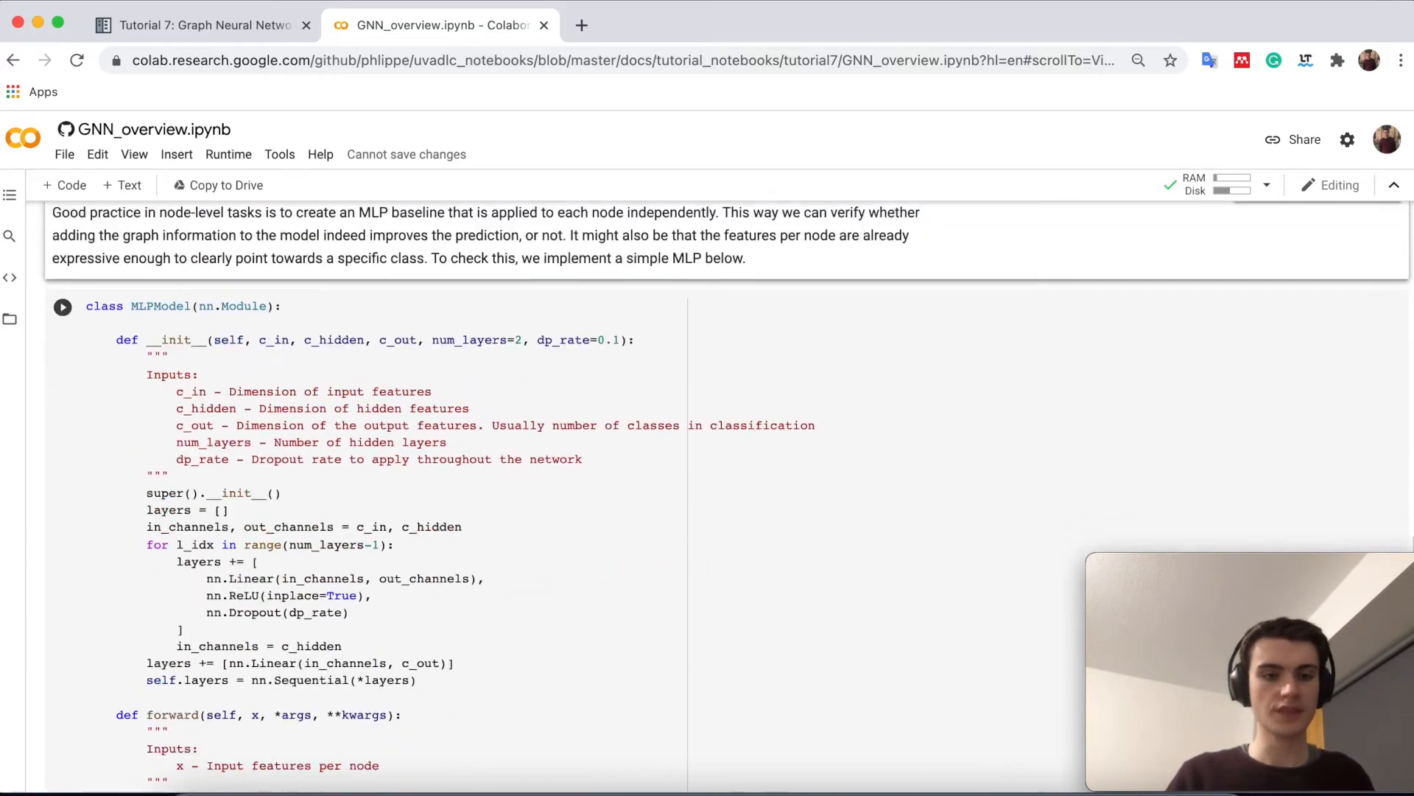
{"action": "scroll", "scroll_direction": "down", "scroll_amount": 3}
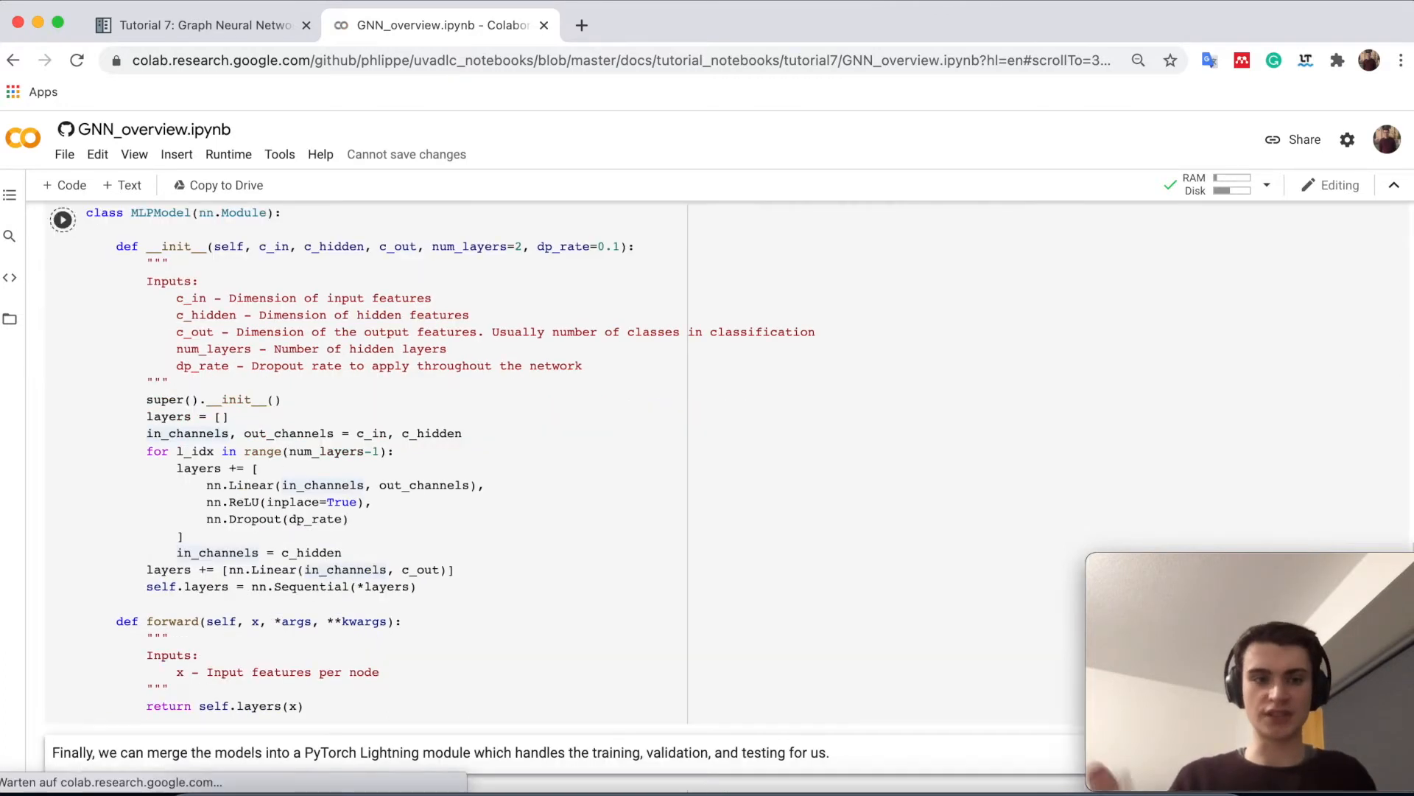
{"action": "scroll", "scroll_direction": "down", "scroll_amount": 3}
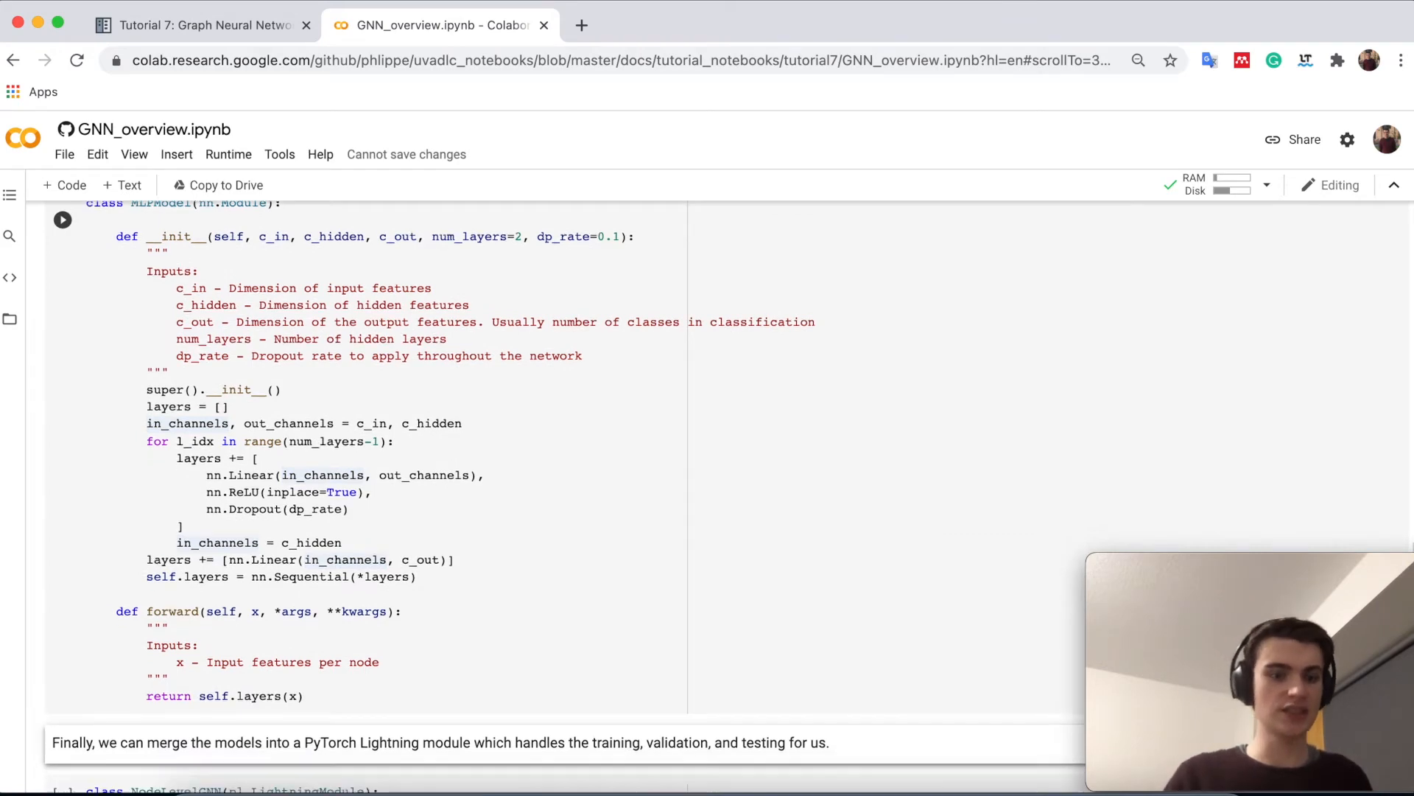
Scroll through NodeLevelGNN's SGD optimizer, training, validation and test steps.
{"action": "scroll", "scroll_direction": "down", "scroll_amount": 3}
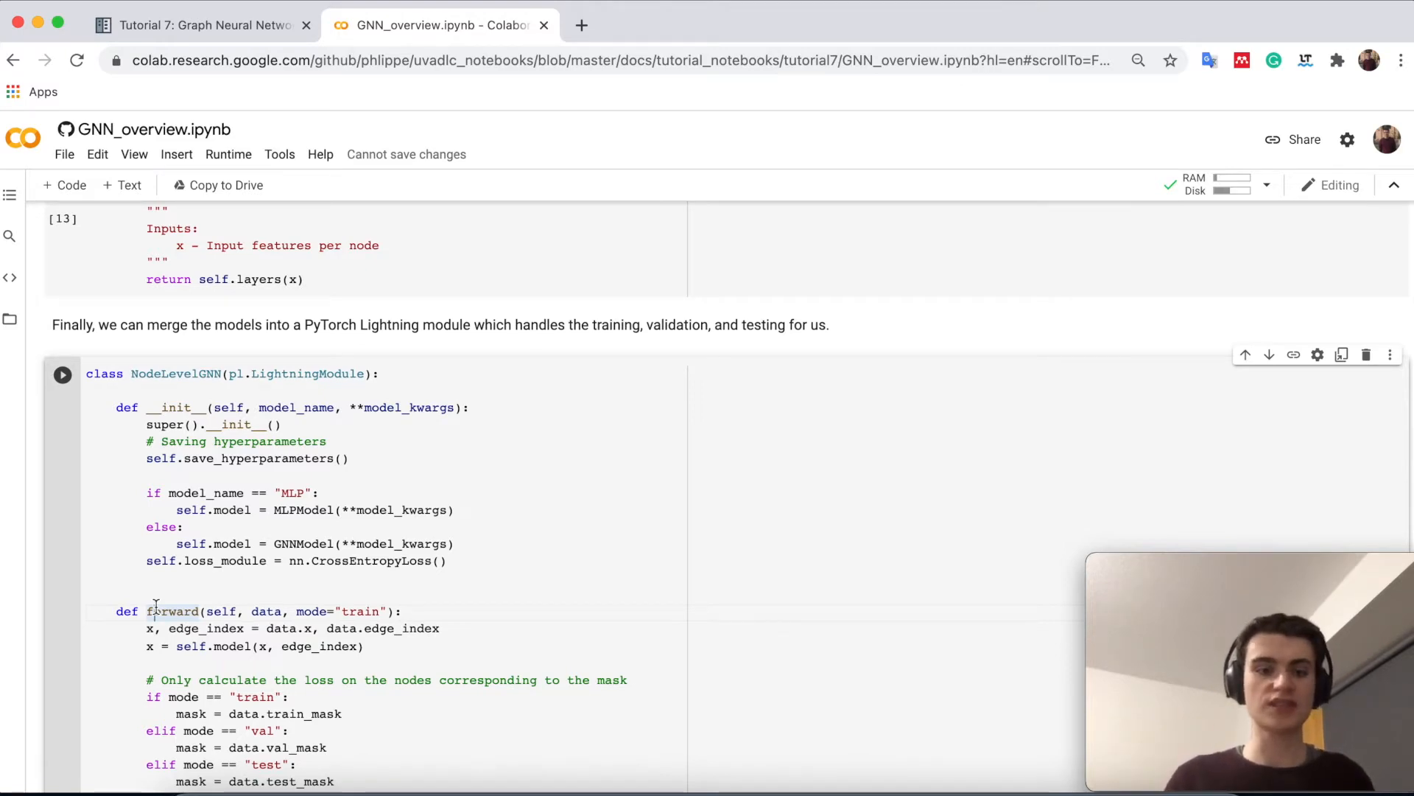
{"action": "scroll", "scroll_direction": "down", "scroll_amount": 3}
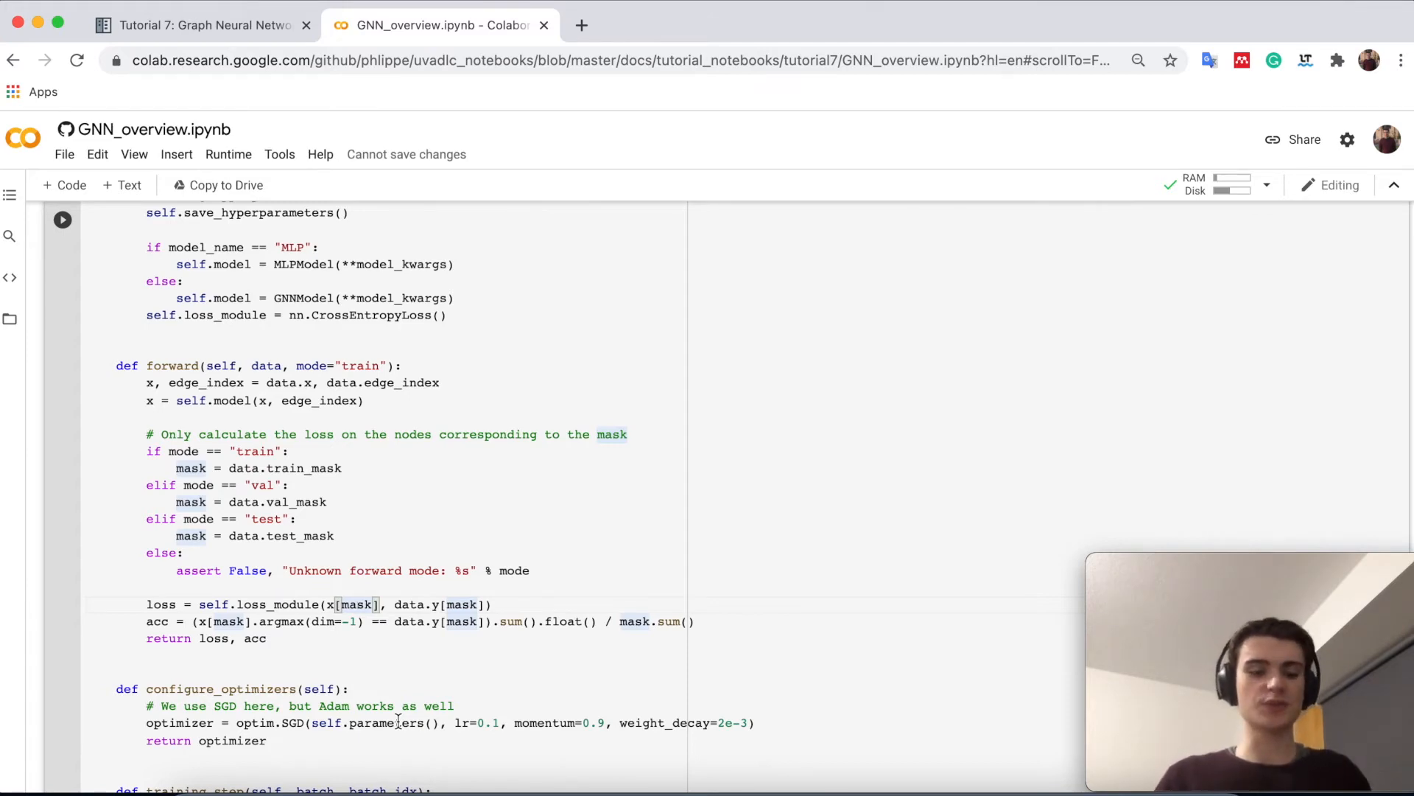
{"action": "scroll", "scroll_direction": "down", "scroll_amount": 3}
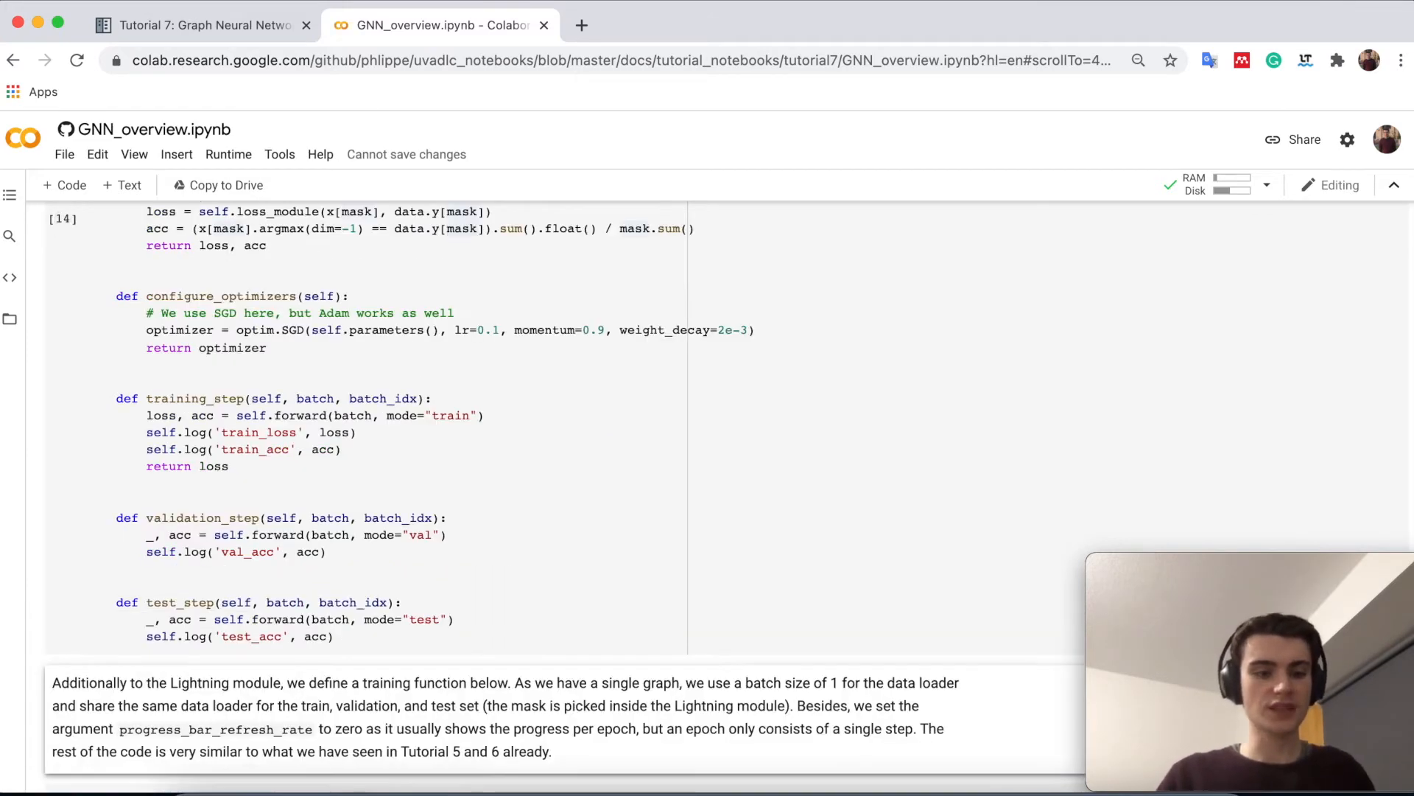
Scroll to the train_node_classifier function and its explanation.
{"action": "scroll", "scroll_direction": "down", "scroll_amount": 3}
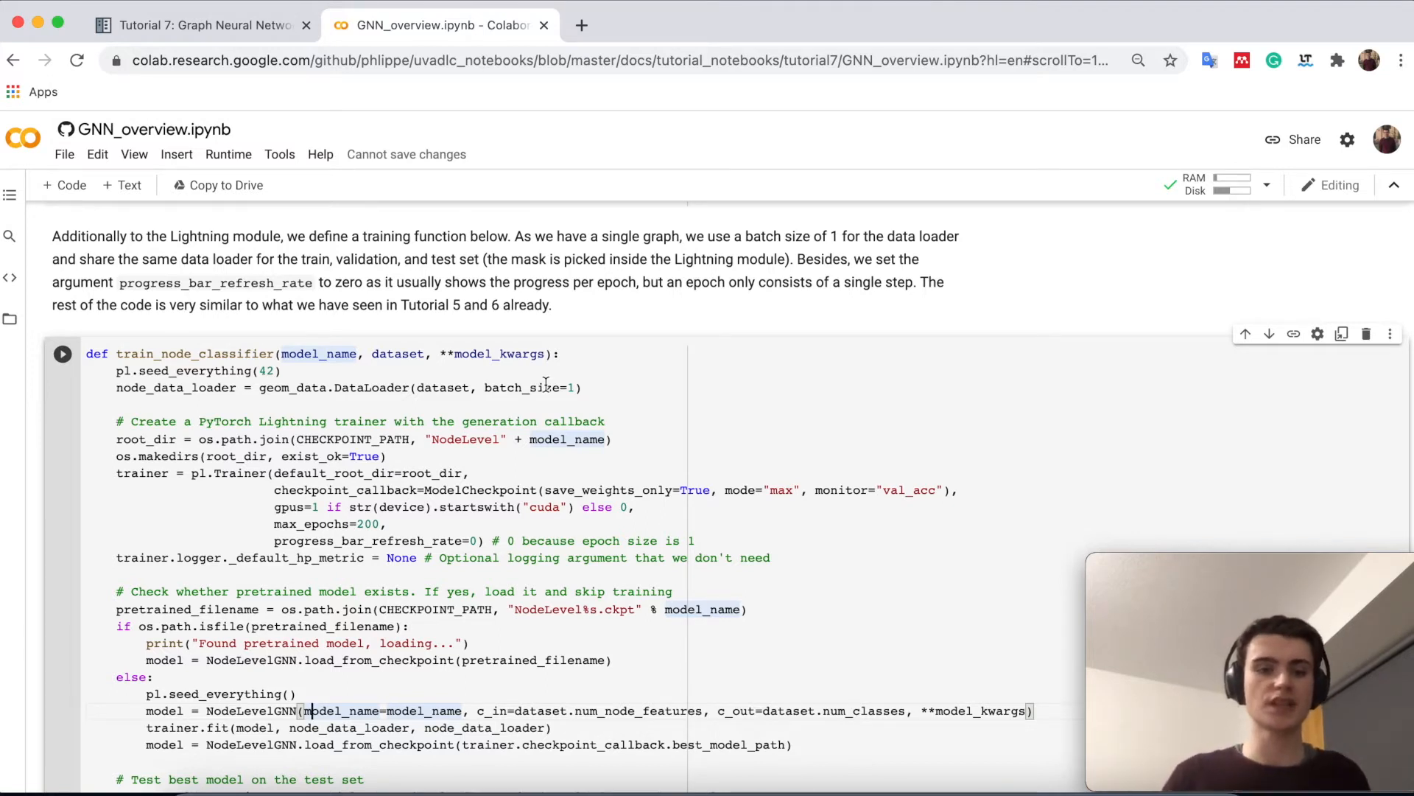
Review the MLP results (60.60% test accuracy) and the following GNN training cell.
{"action": "scroll", "scroll_direction": "down", "scroll_amount": 3}
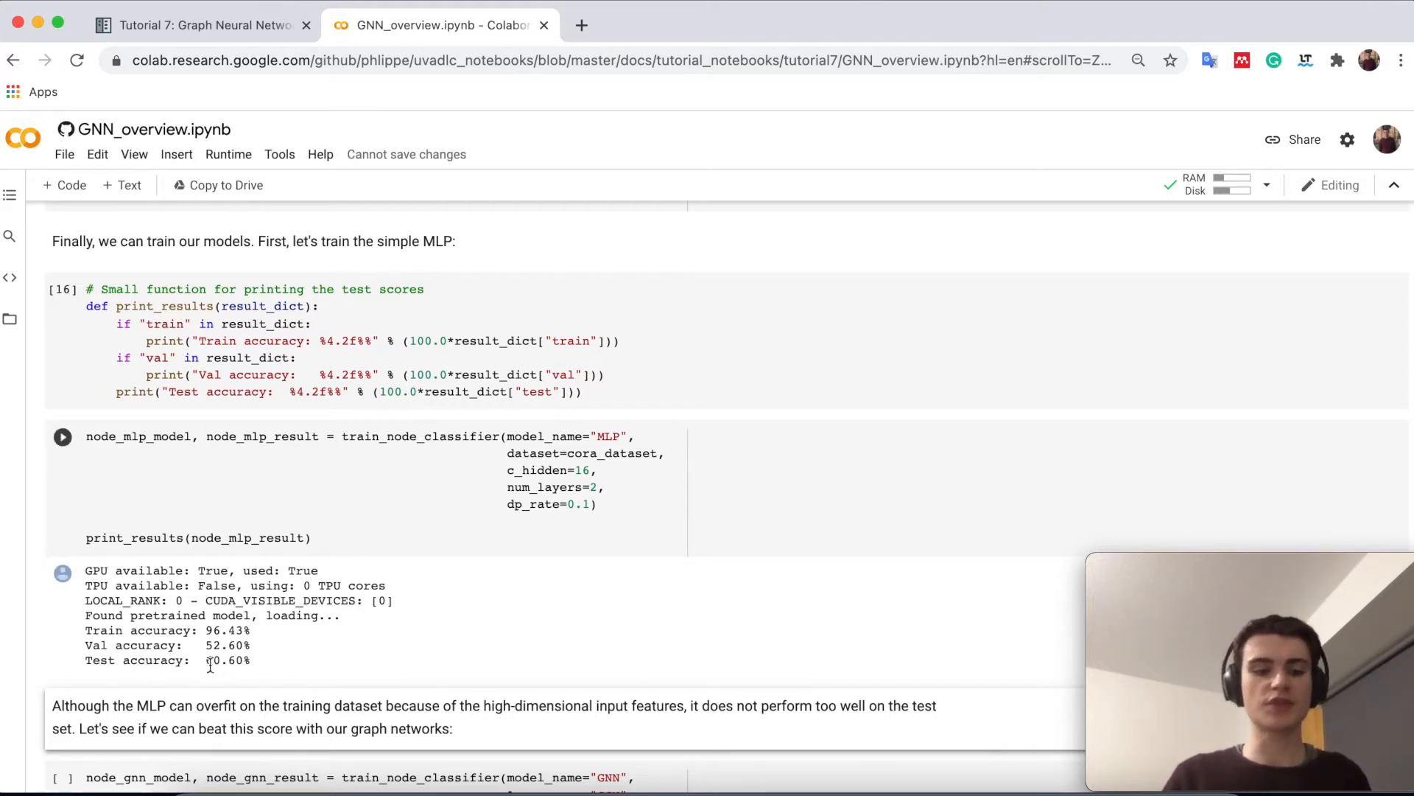
{"action": "mouse_move", "coordinate": [287, 670]}
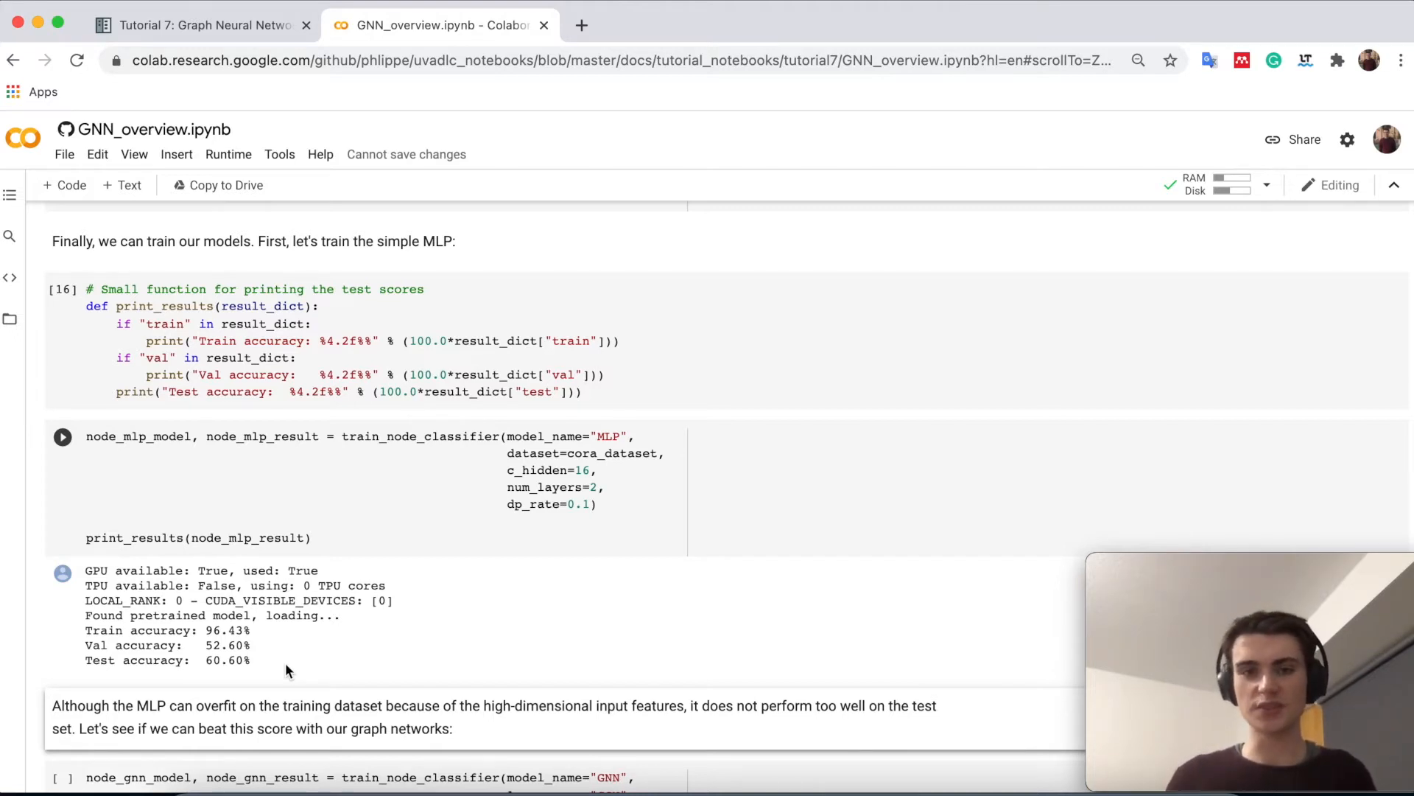
{"action": "scroll", "scroll_direction": "down", "scroll_amount": 3}
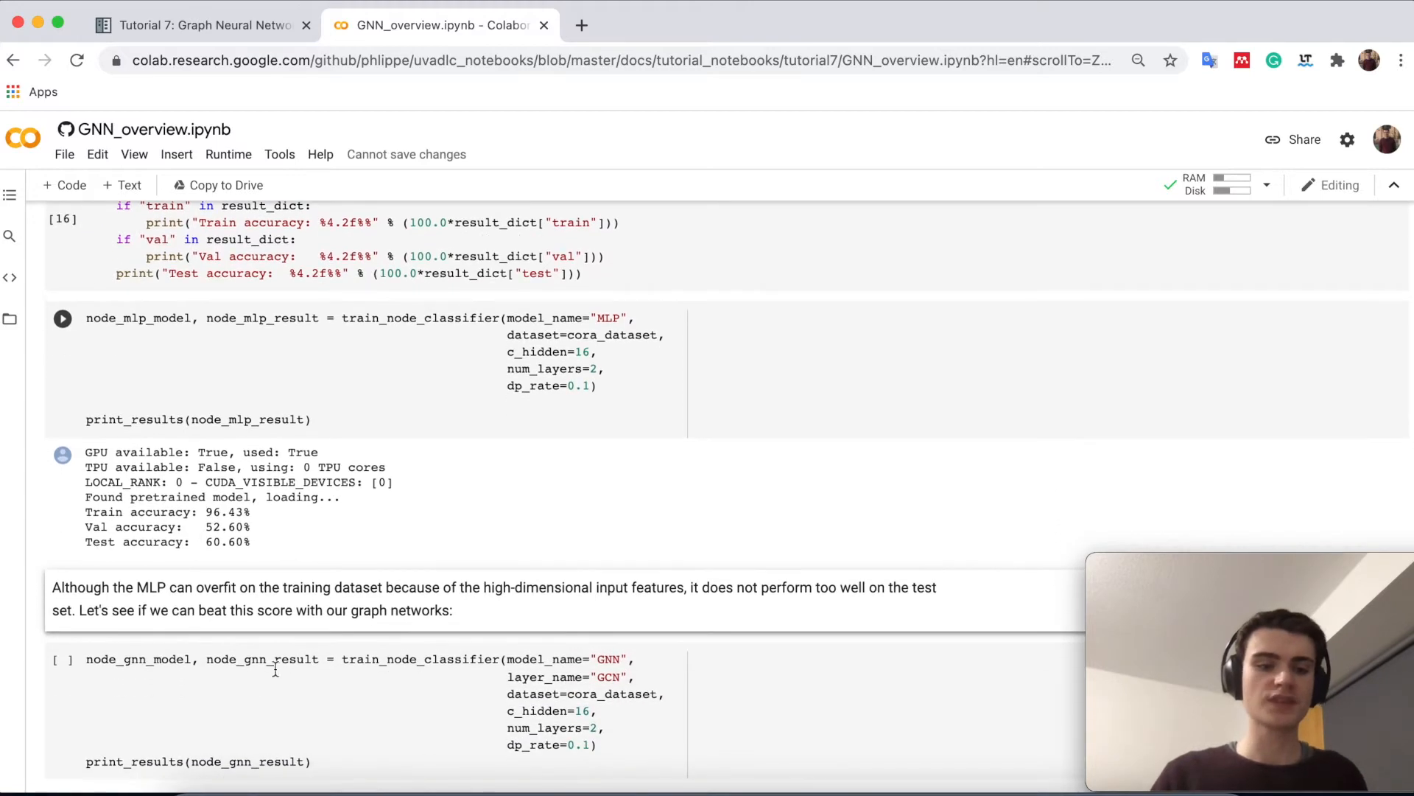
Run the GNN node classifier (82.40% test accuracy) and scroll toward link prediction.
{"action": "left_click", "coordinate": [62, 659]}
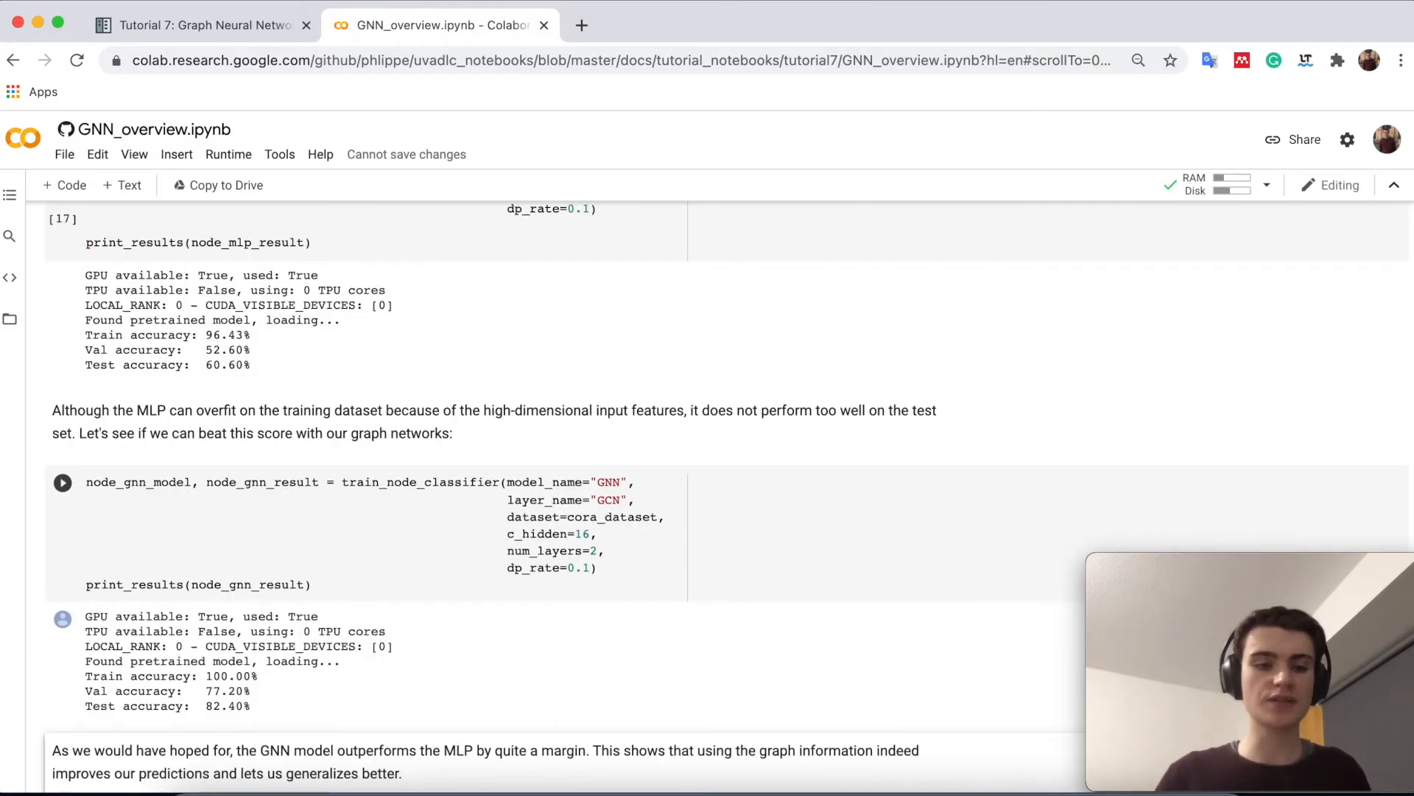
{"action": "mouse_move", "coordinate": [266, 731]}
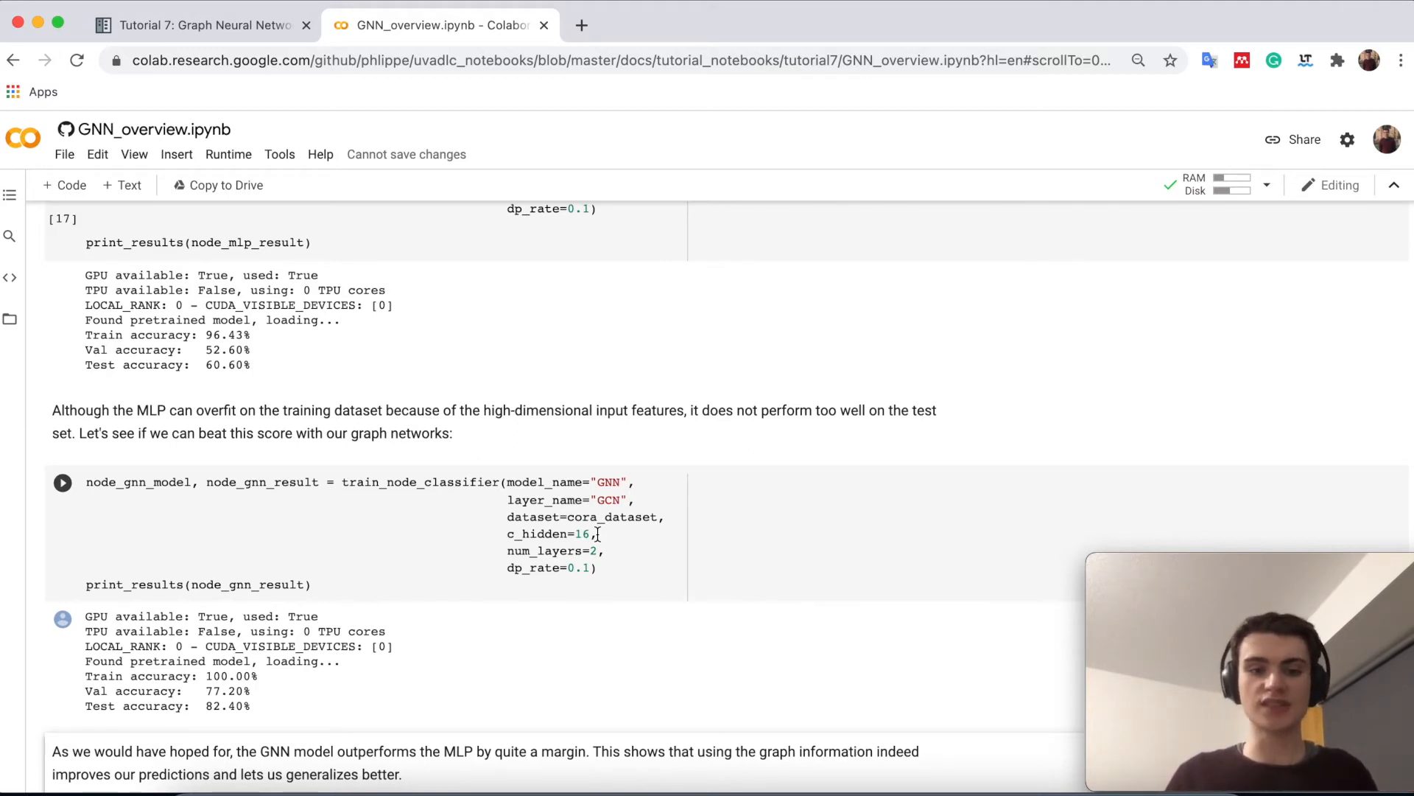
{"action": "scroll", "scroll_direction": "down", "scroll_amount": 3}
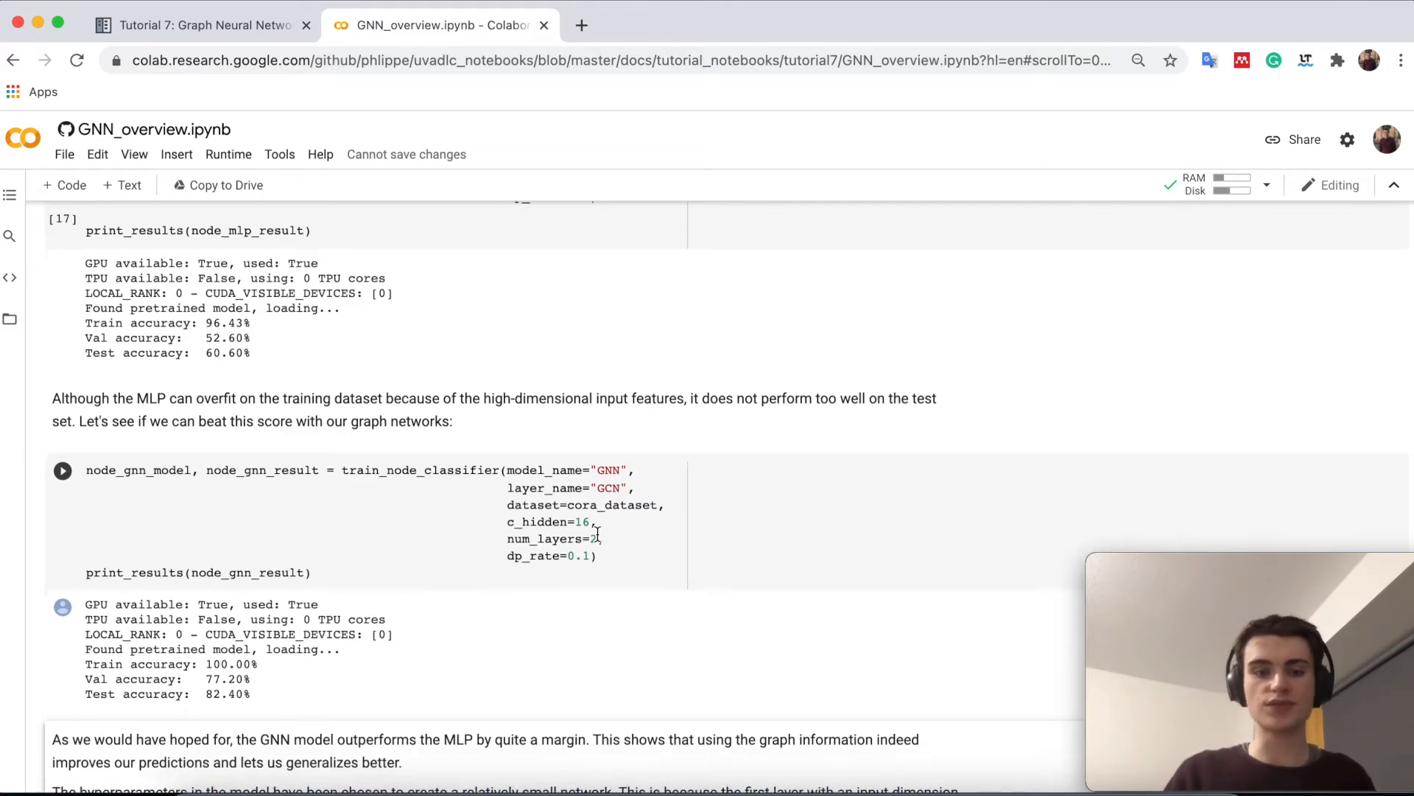
{"action": "scroll", "scroll_direction": "down", "scroll_amount": 3}
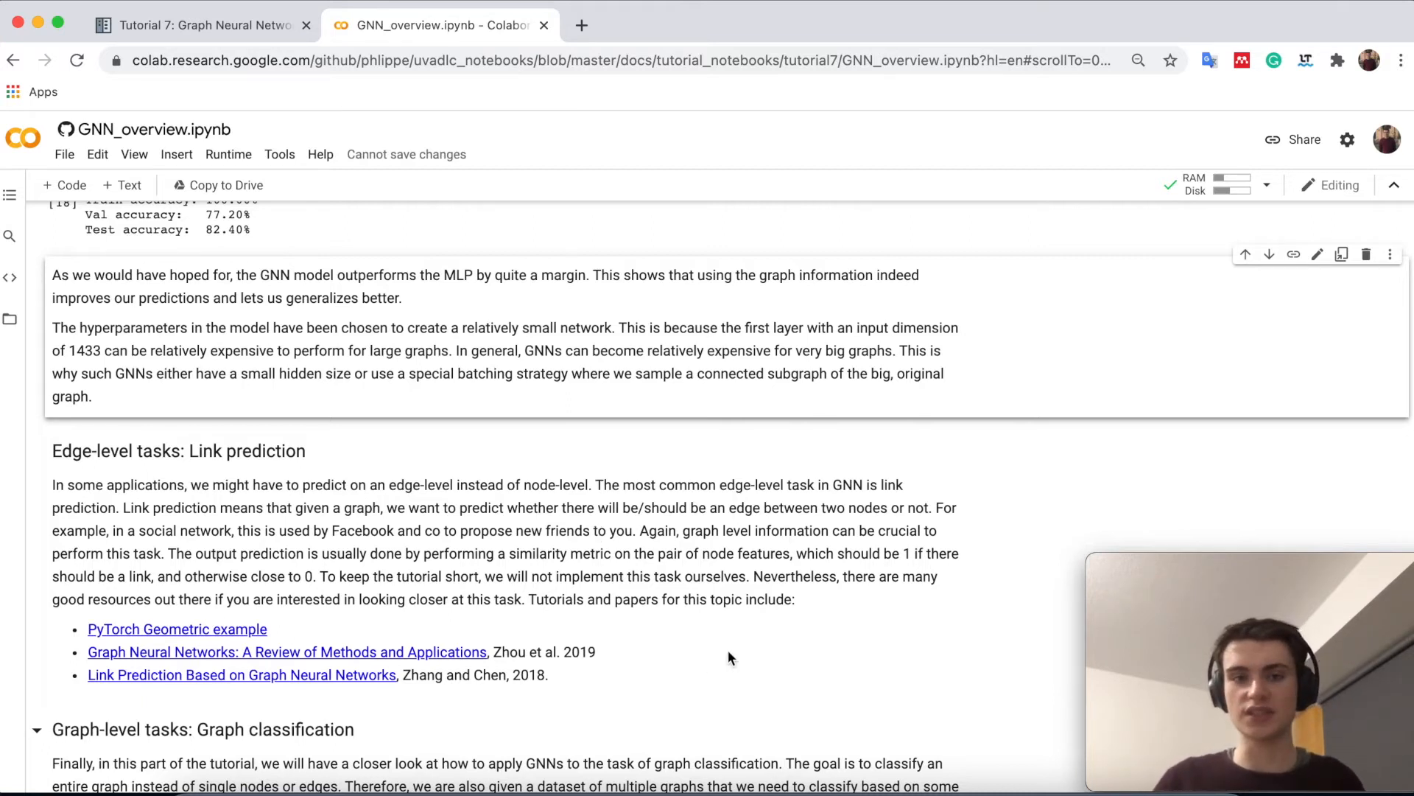
Scroll to the 'Graph-level tasks: Graph classification' heading and the molecule graph figure.
{"action": "scroll", "scroll_direction": "down", "scroll_amount": 3}
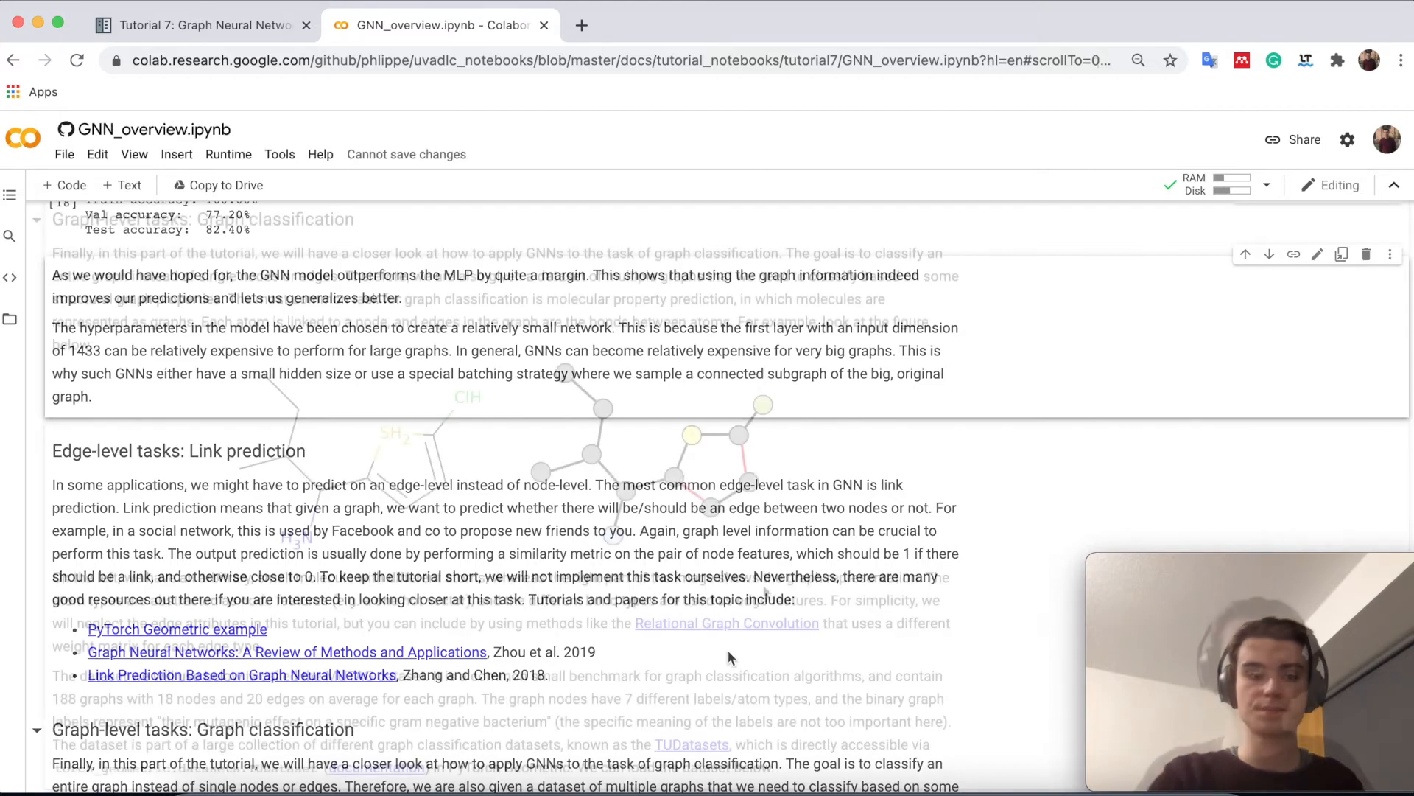
{"action": "scroll", "scroll_direction": "down", "scroll_amount": 3}
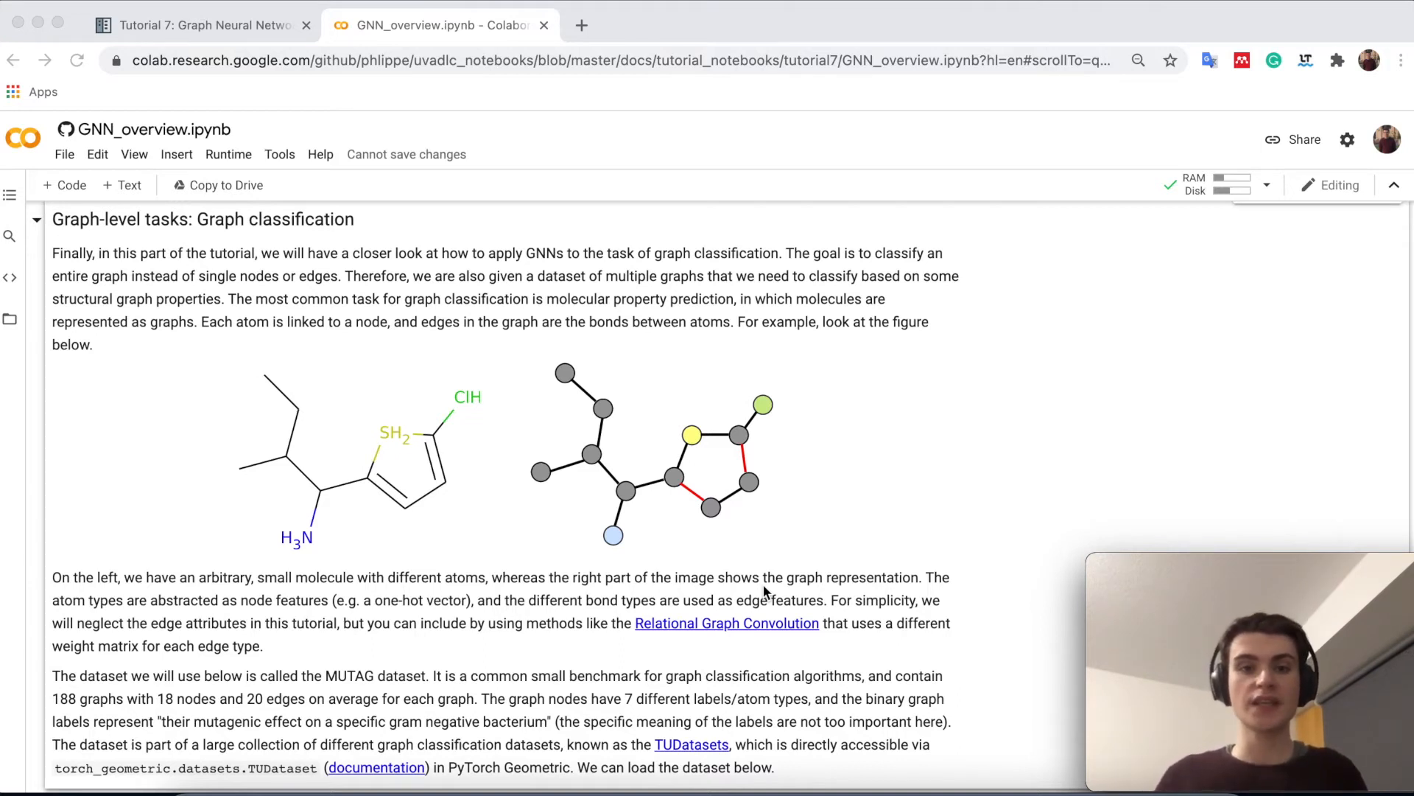
{"action": "mouse_move", "coordinate": [442, 507]}
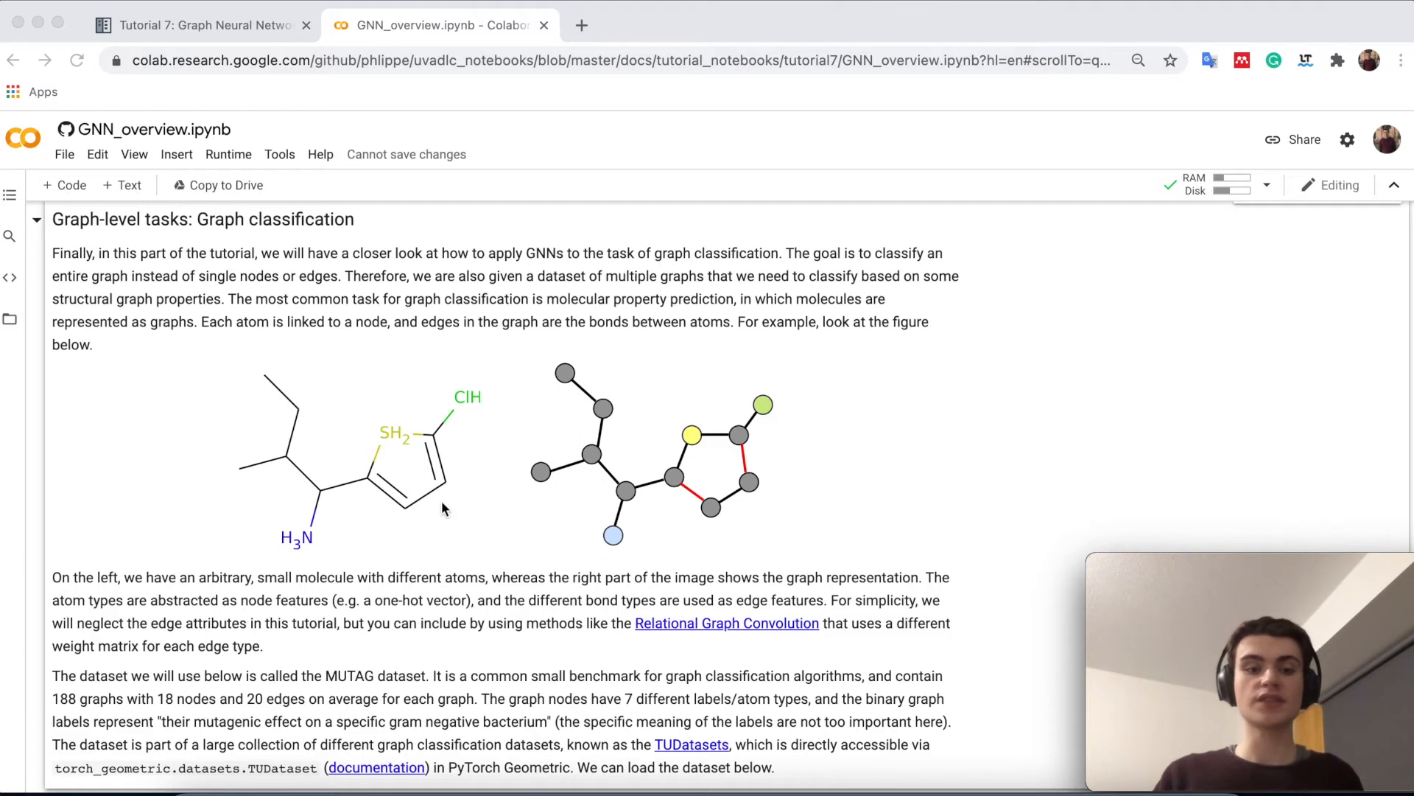
{"action": "mouse_move", "coordinate": [295, 556]}
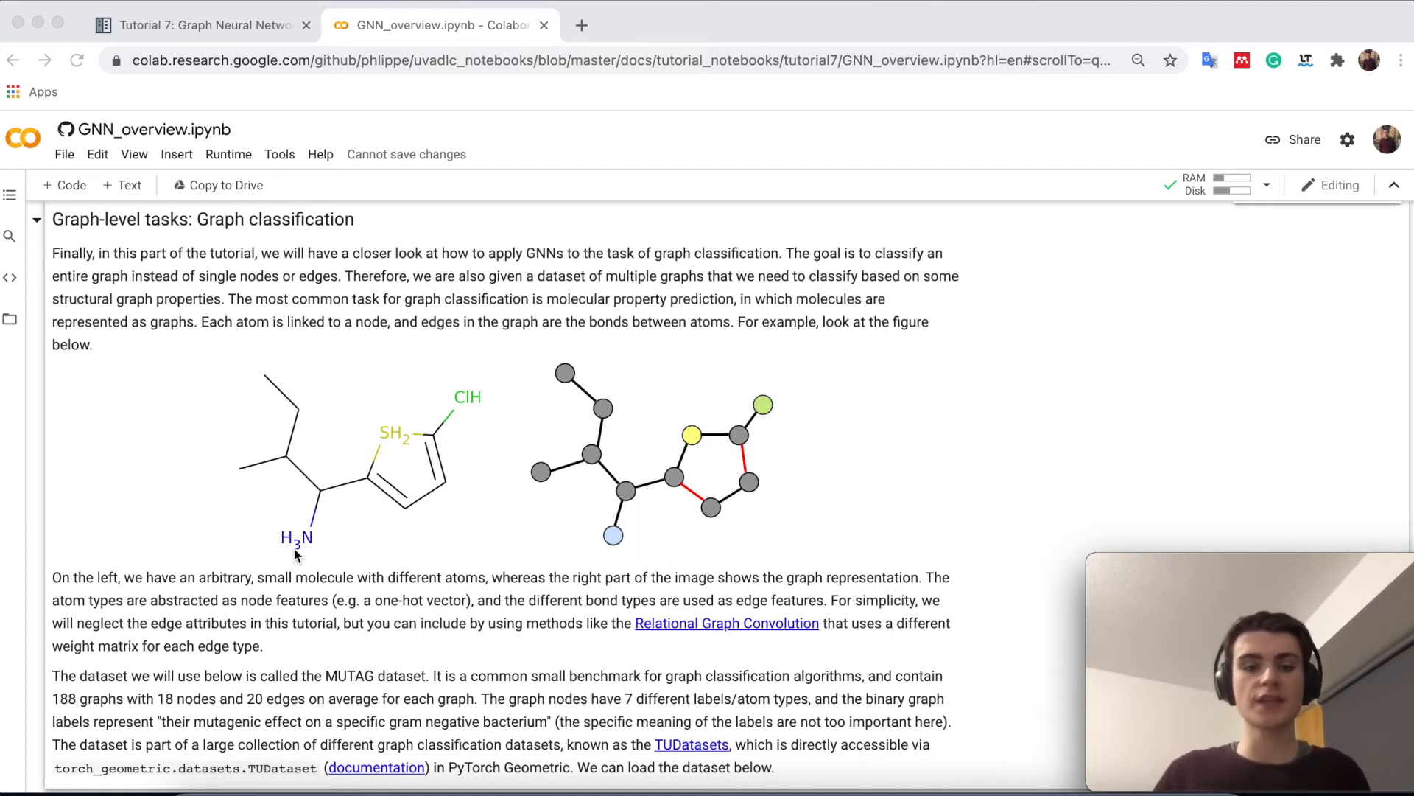
{"action": "mouse_move", "coordinate": [417, 514]}
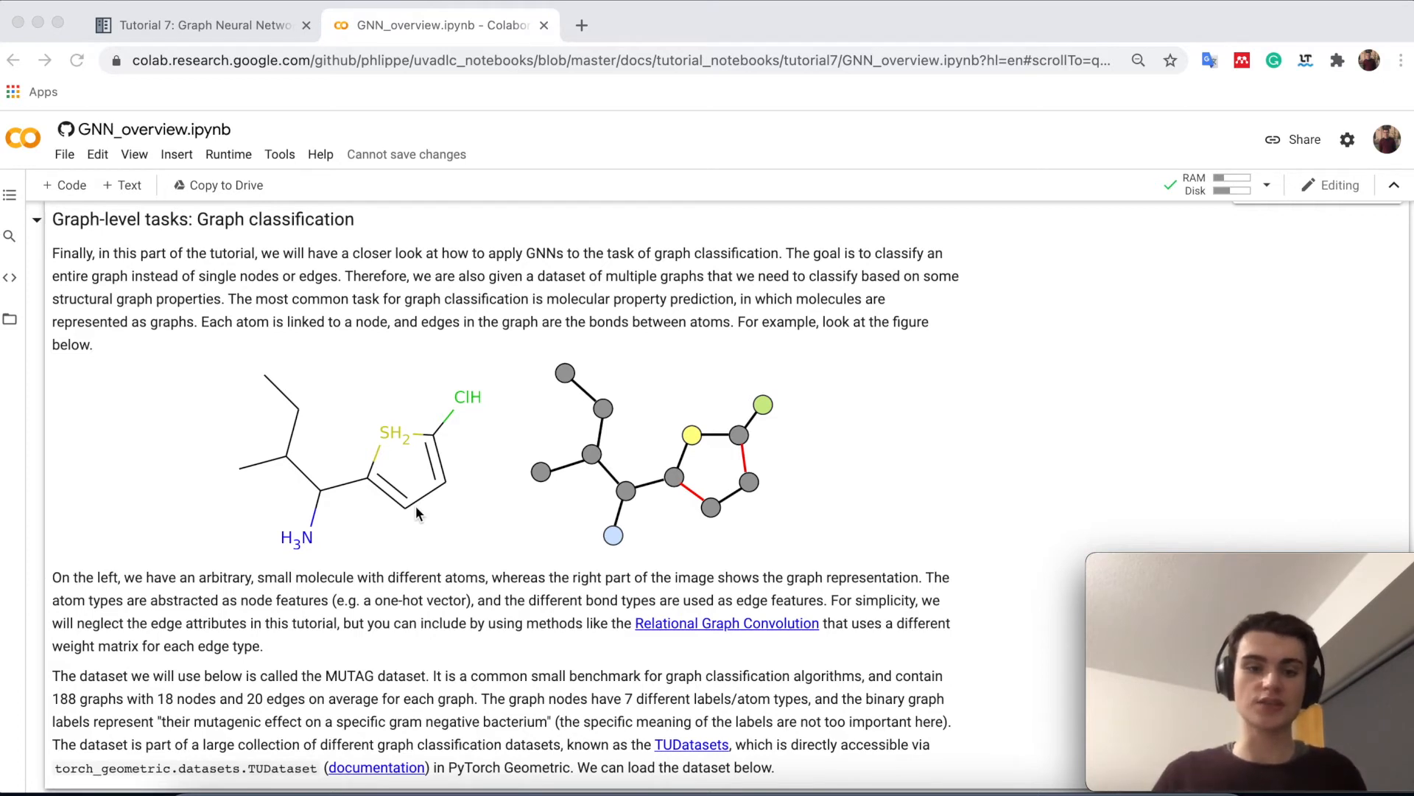
Load MUTAG from TUDataset and print its stats: 188 graphs, average label 0.66.
{"action": "scroll", "scroll_direction": "down", "scroll_amount": 3}
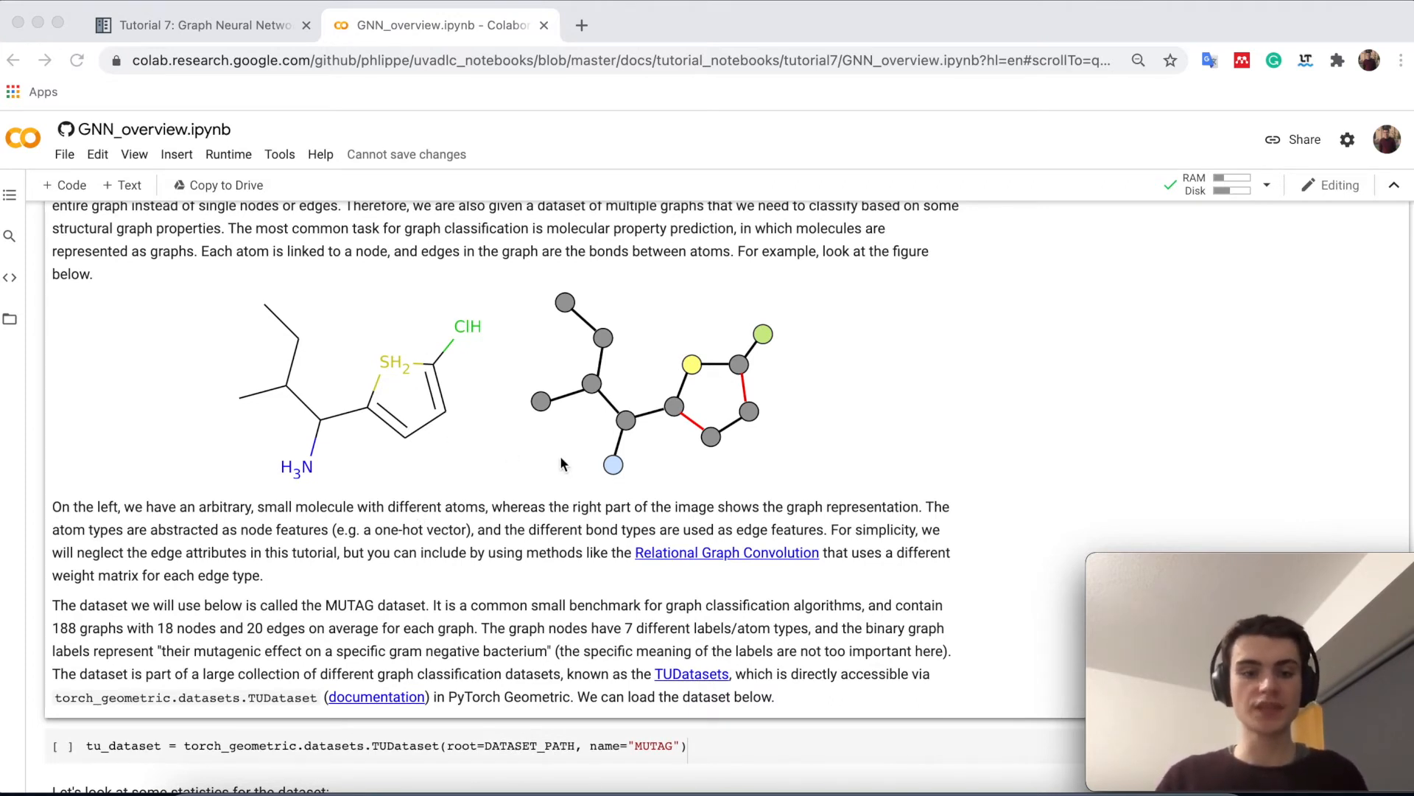
{"action": "mouse_move", "coordinate": [174, 666]}
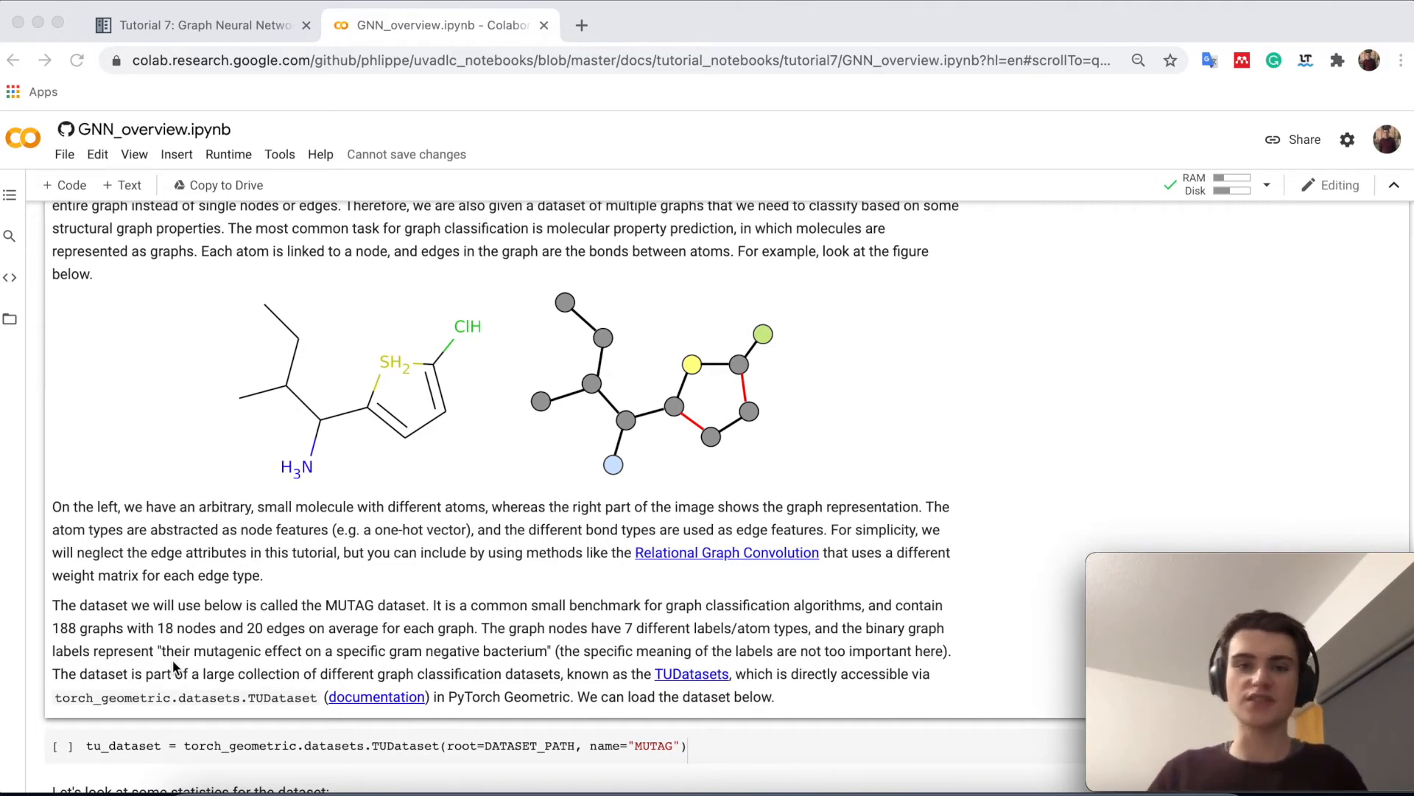
{"action": "mouse_move", "coordinate": [406, 612]}
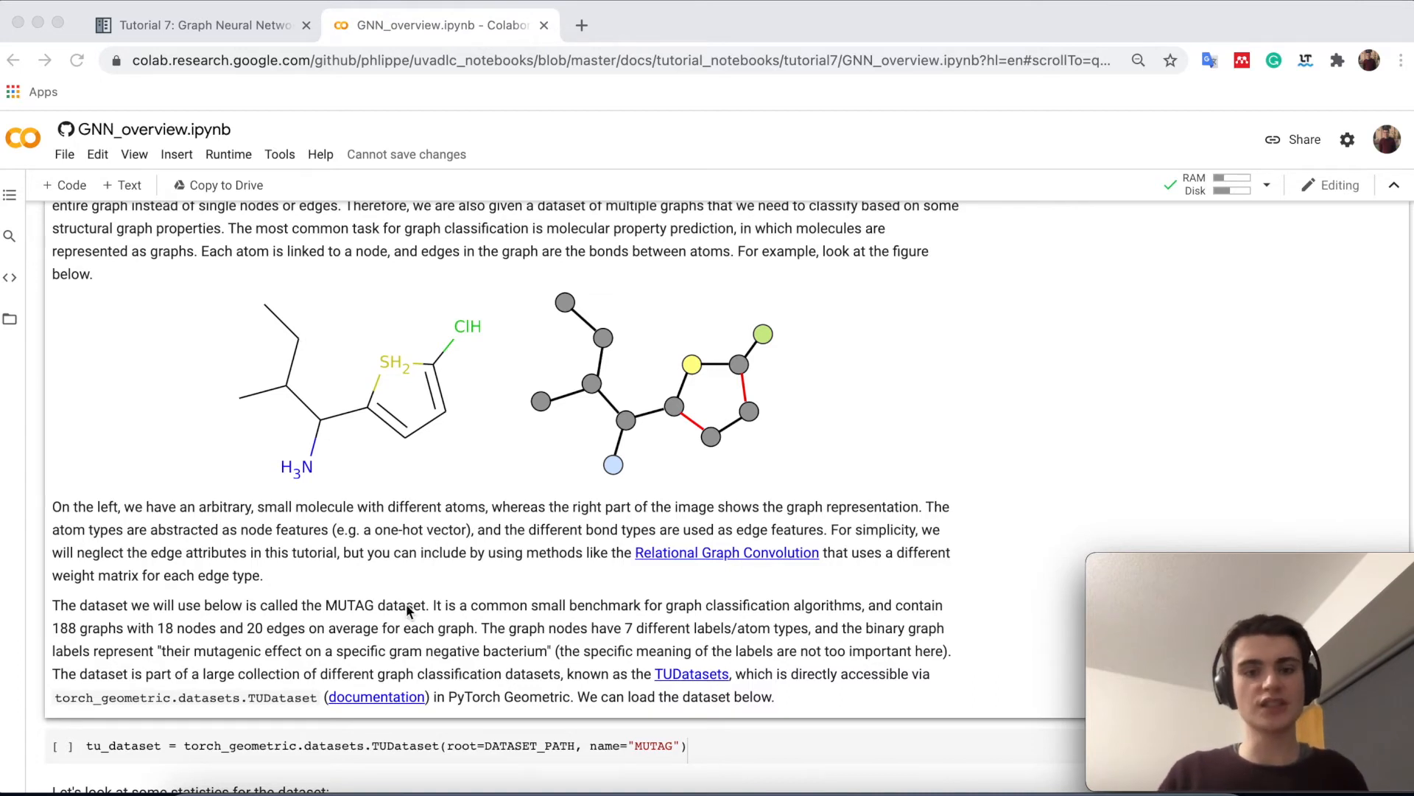
{"action": "mouse_move", "coordinate": [772, 378]}
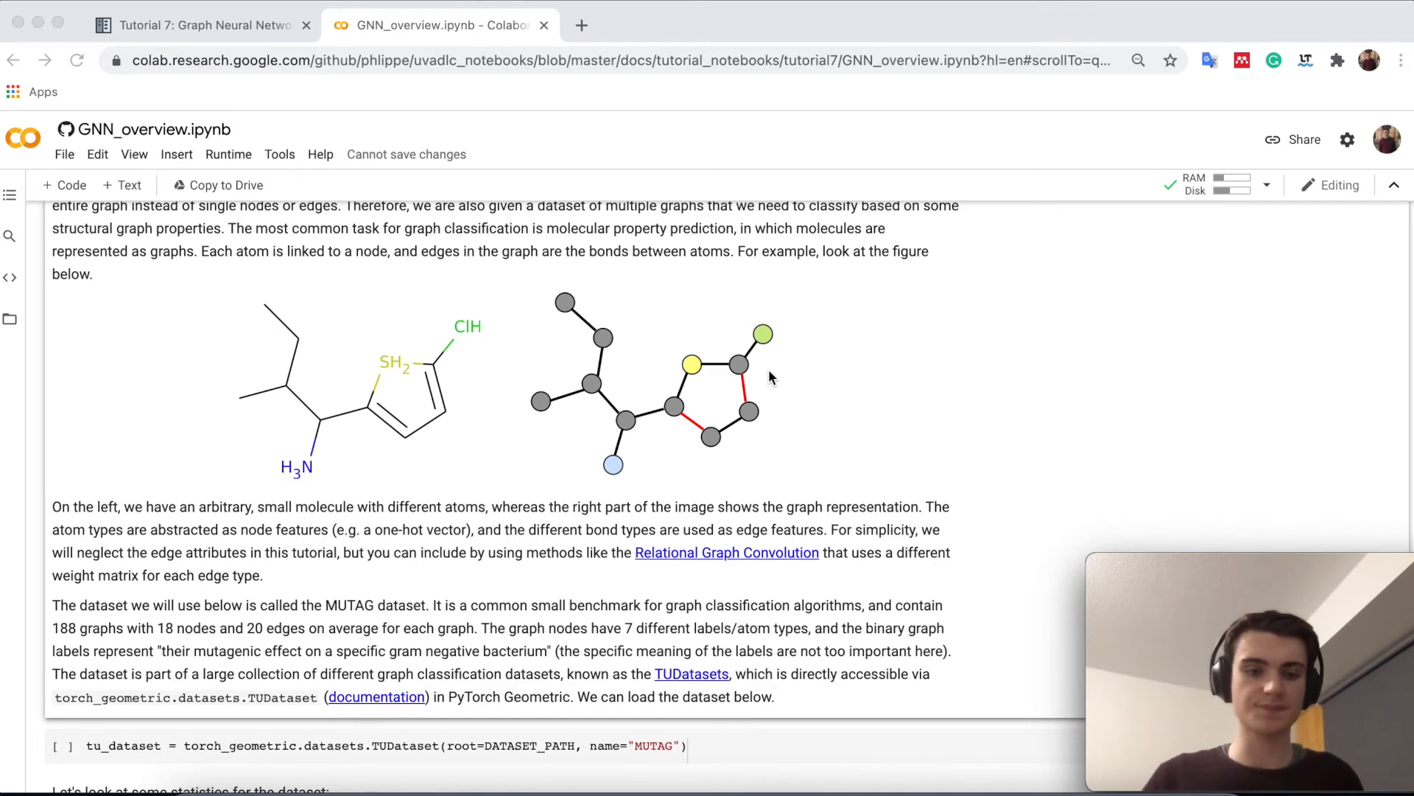
{"action": "scroll", "scroll_direction": "down", "scroll_amount": 3}
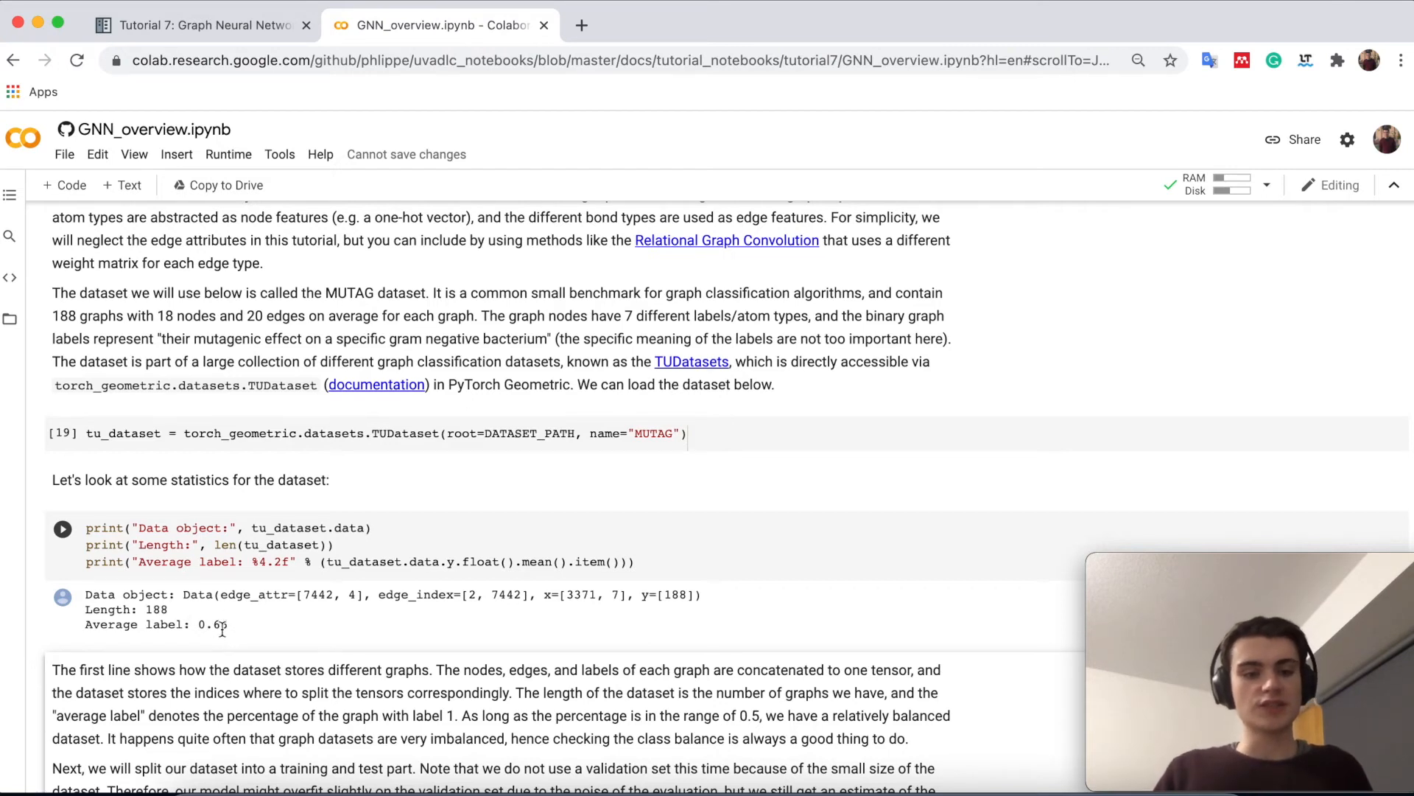
{"action": "left_click", "coordinate": [61, 527]}
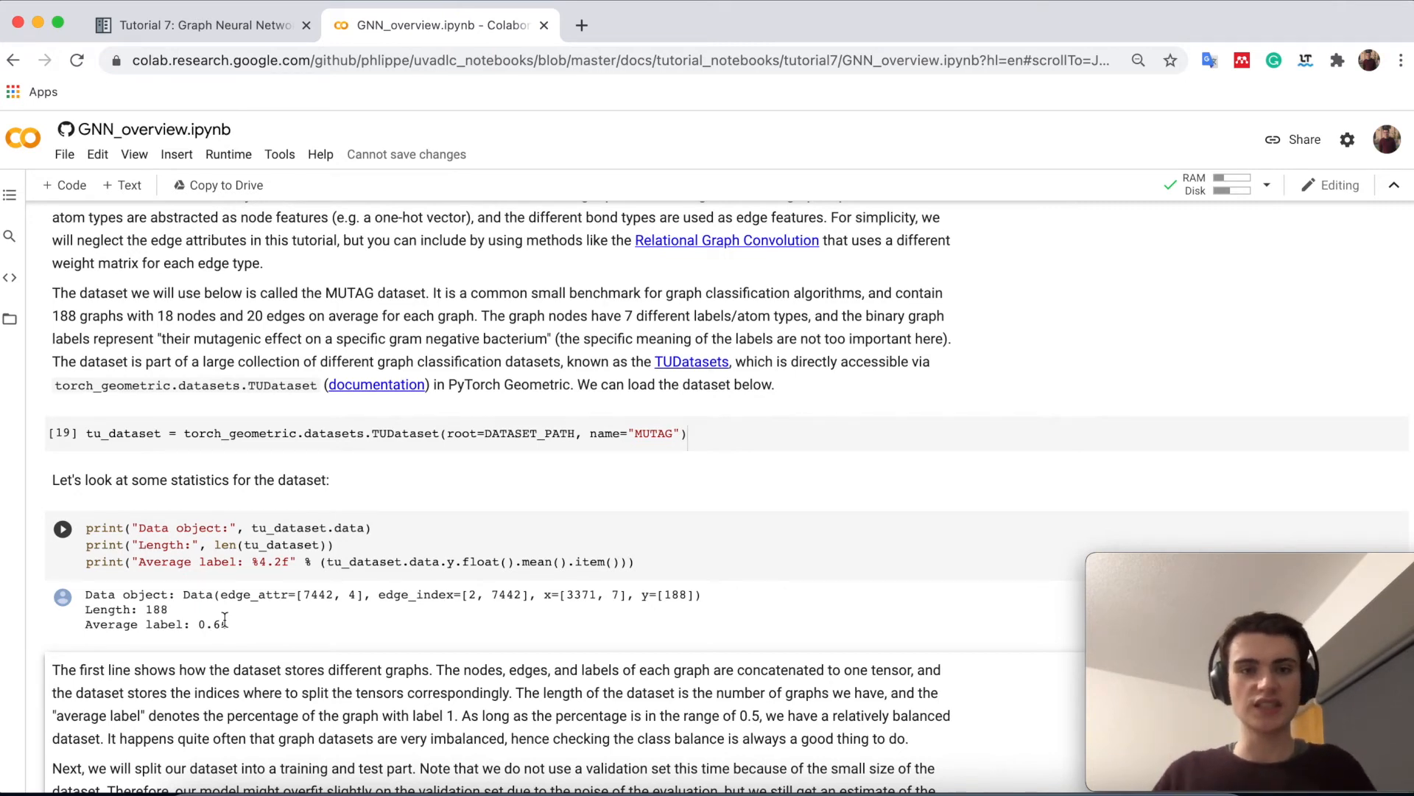
{"action": "scroll", "scroll_direction": "down", "scroll_amount": 3}
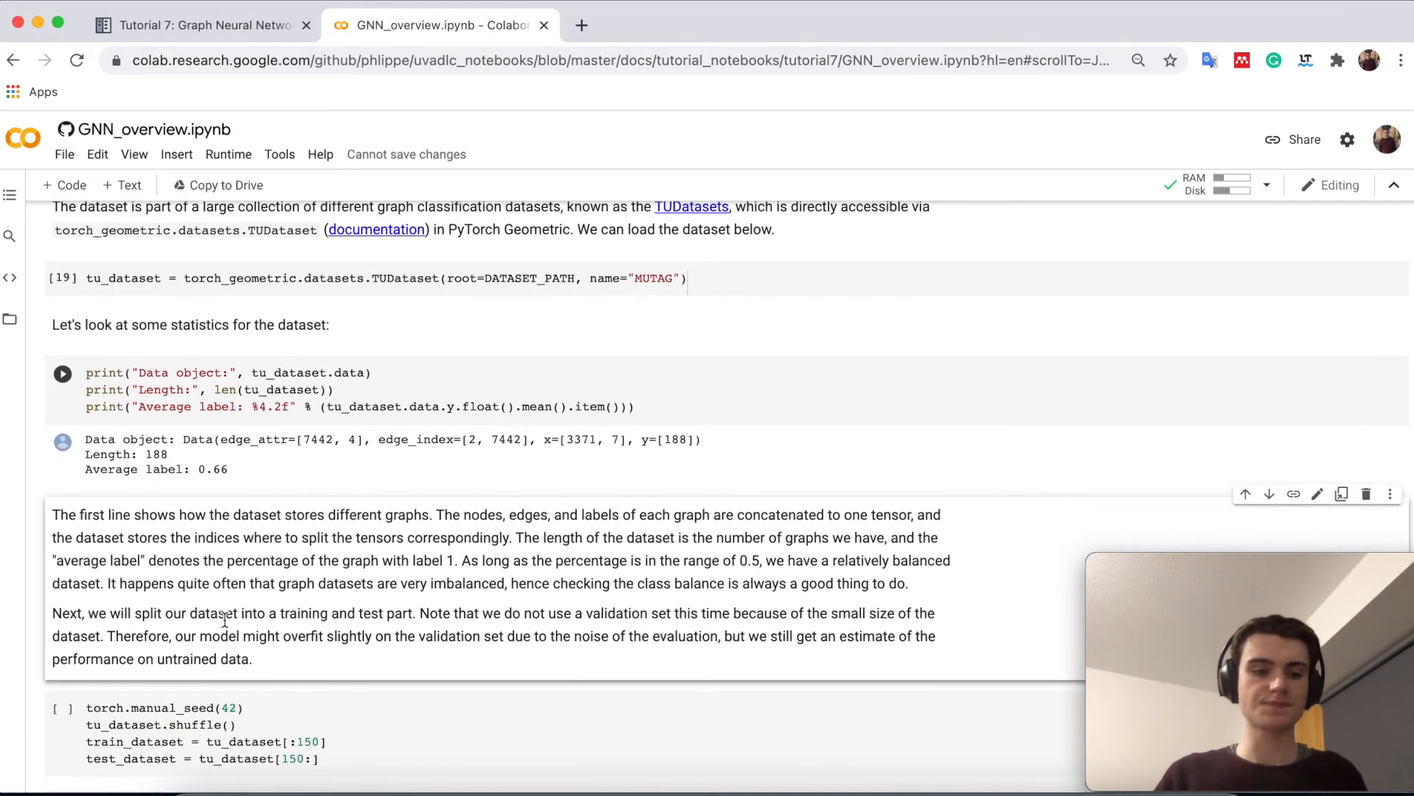
Split MUTAG into train and test sets and bring the batching explanation and DataLoader cell into view.
{"action": "scroll", "scroll_direction": "down", "scroll_amount": 3}
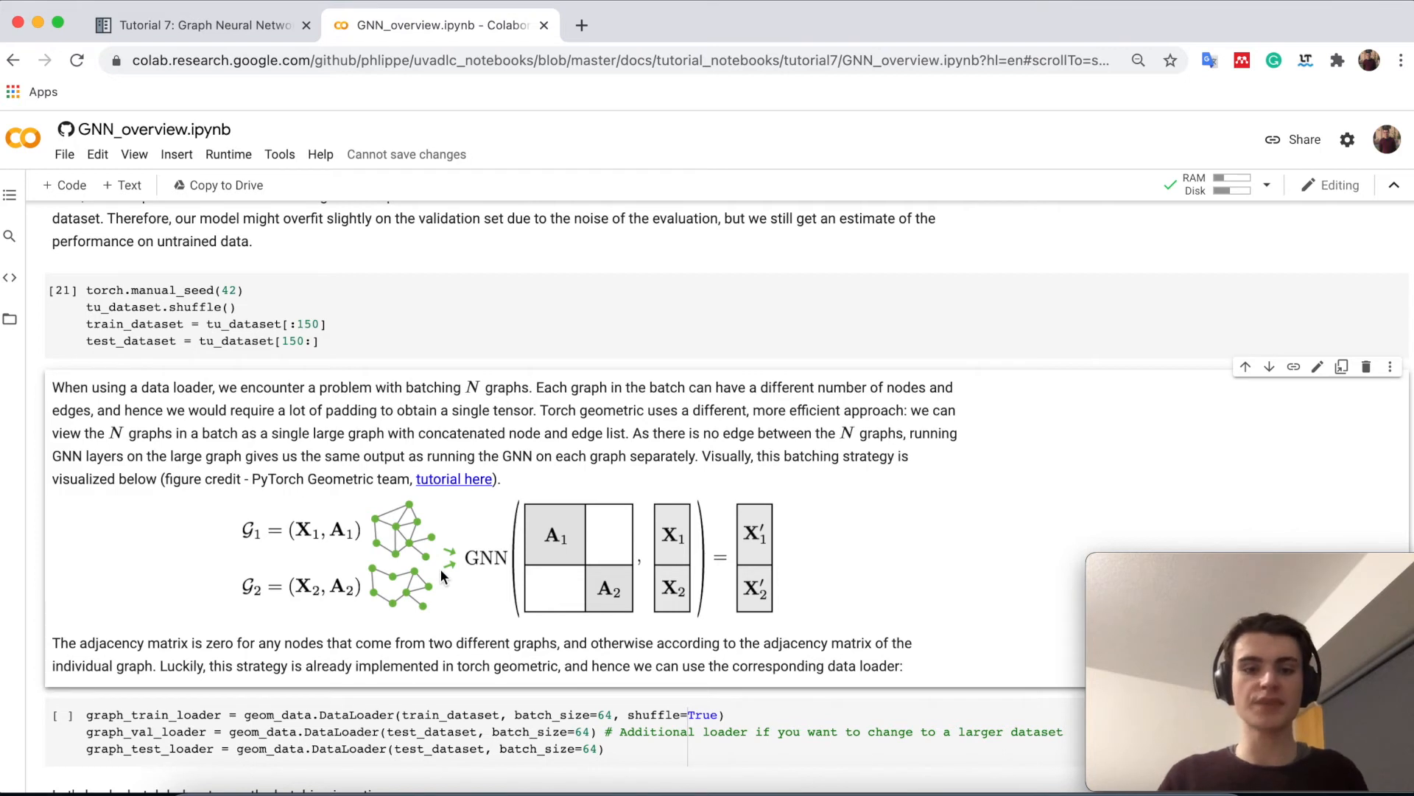
{"action": "mouse_move", "coordinate": [399, 582]}
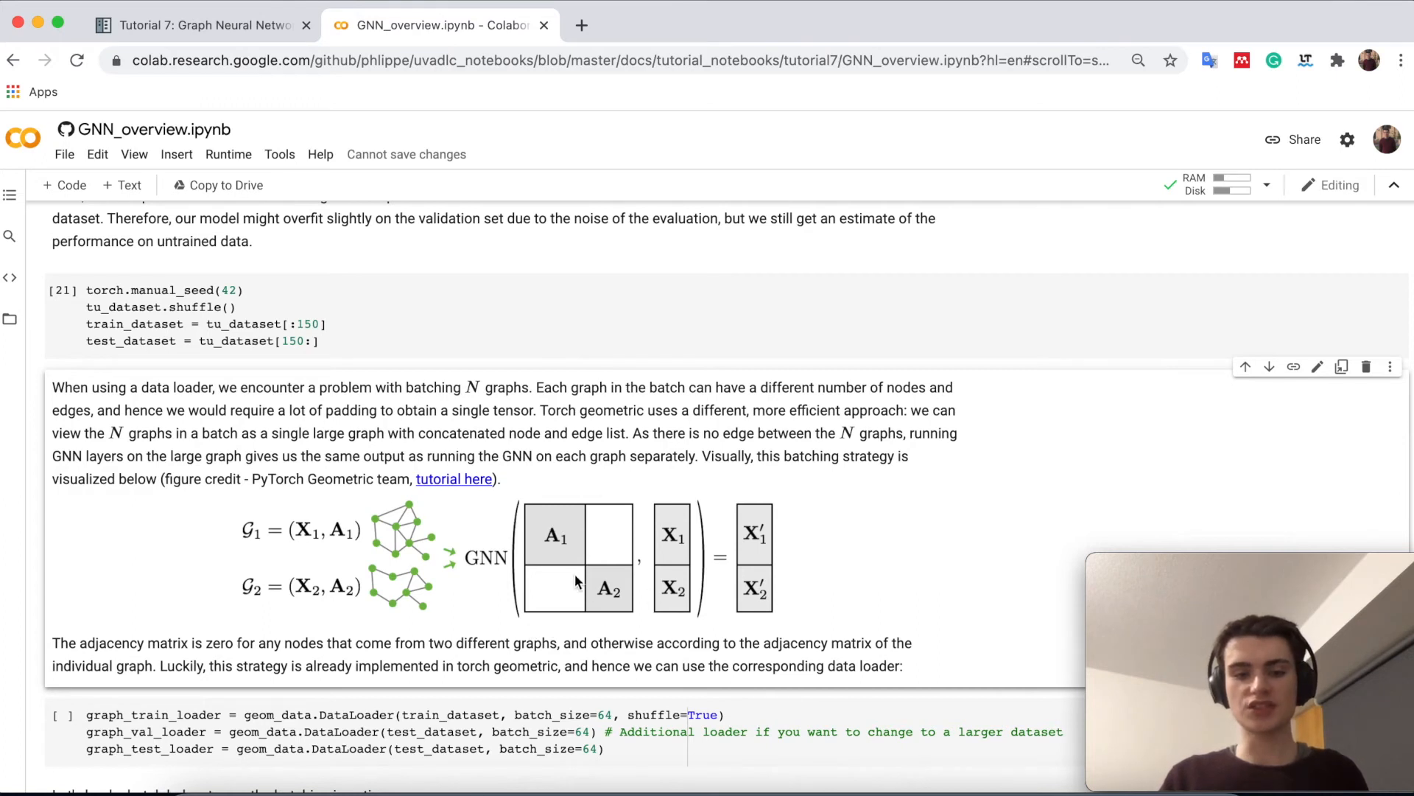
{"action": "mouse_move", "coordinate": [607, 559]}
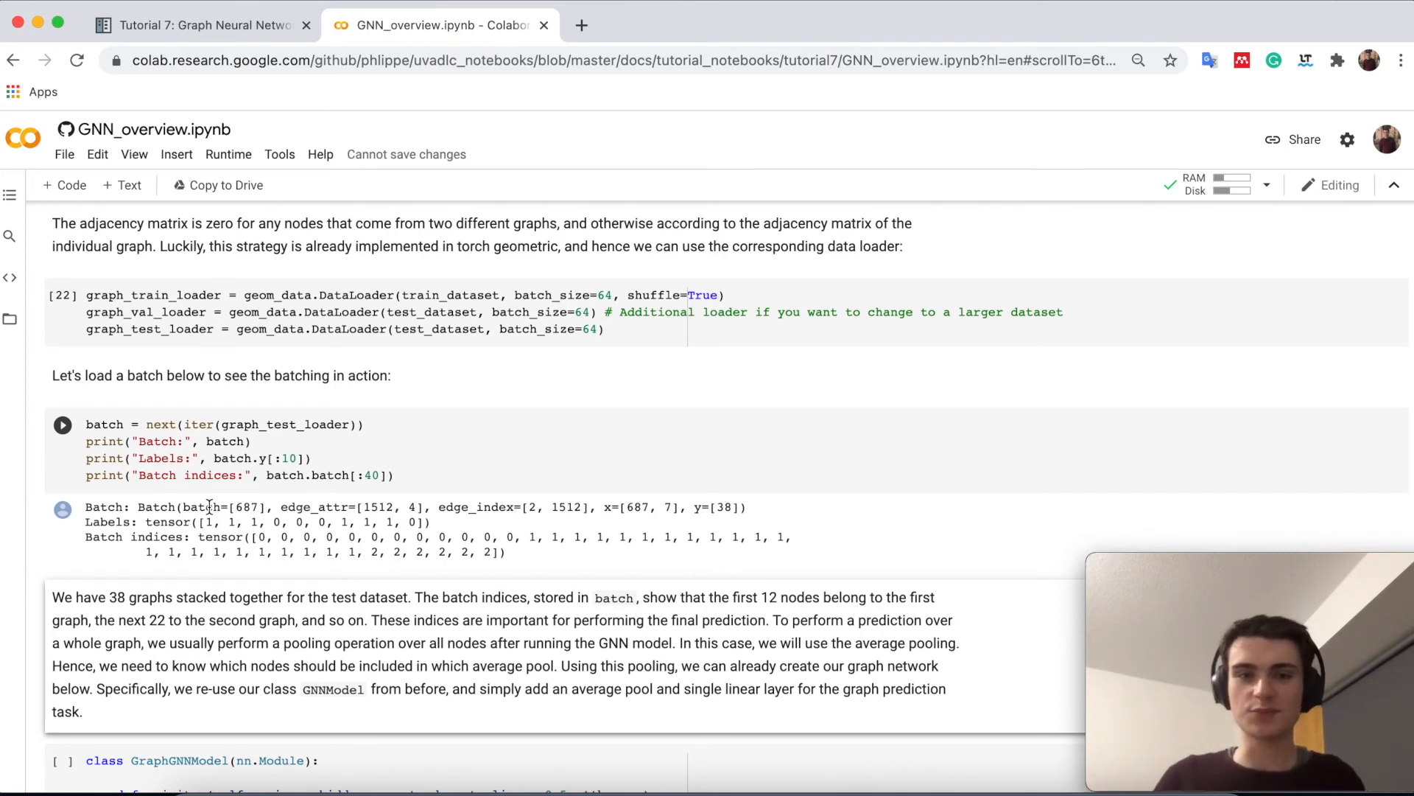
Build the data loaders, print the 38-graph test batch, and define GraphGNNModel with average pooling.
{"action": "scroll", "scroll_direction": "down", "scroll_amount": 3}
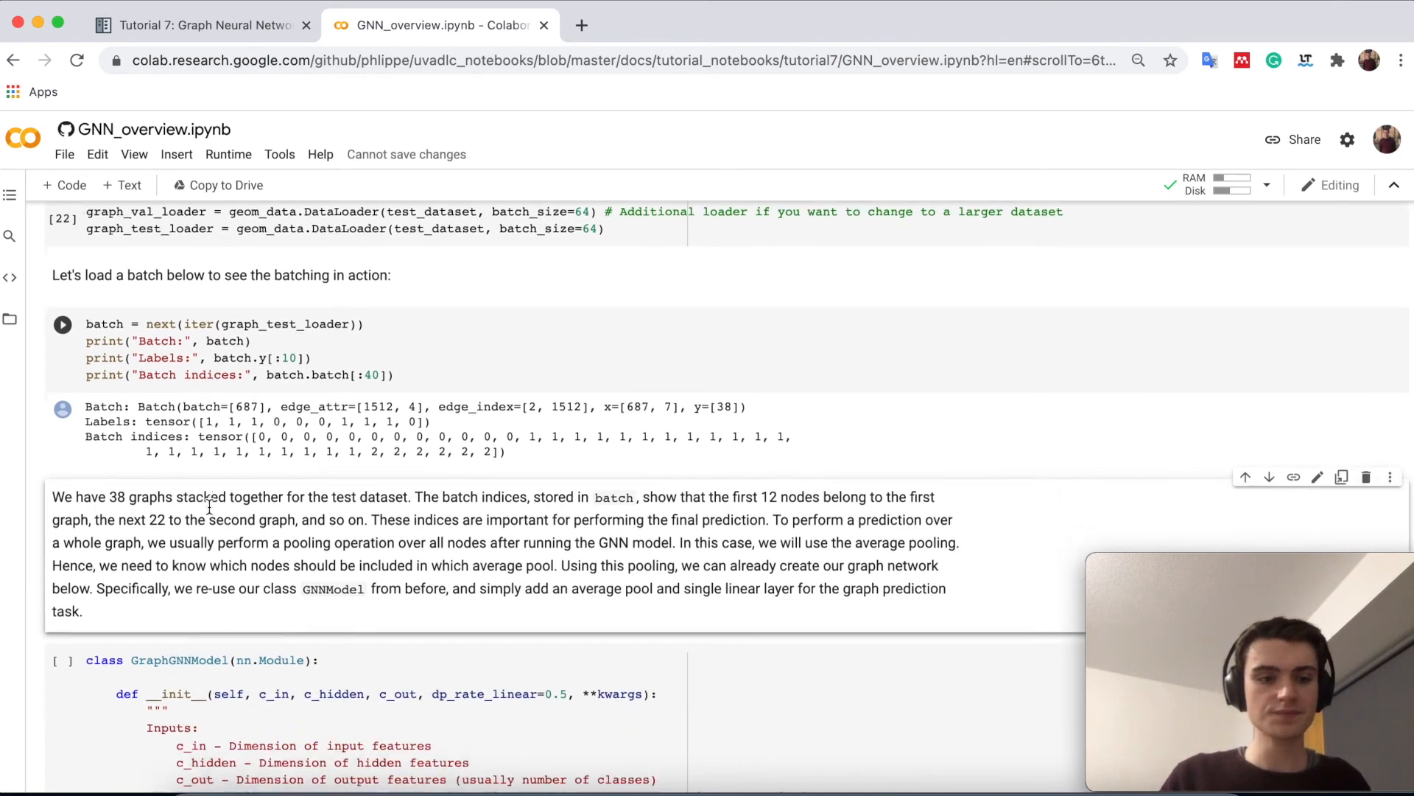
{"action": "scroll", "scroll_direction": "down", "scroll_amount": 3}
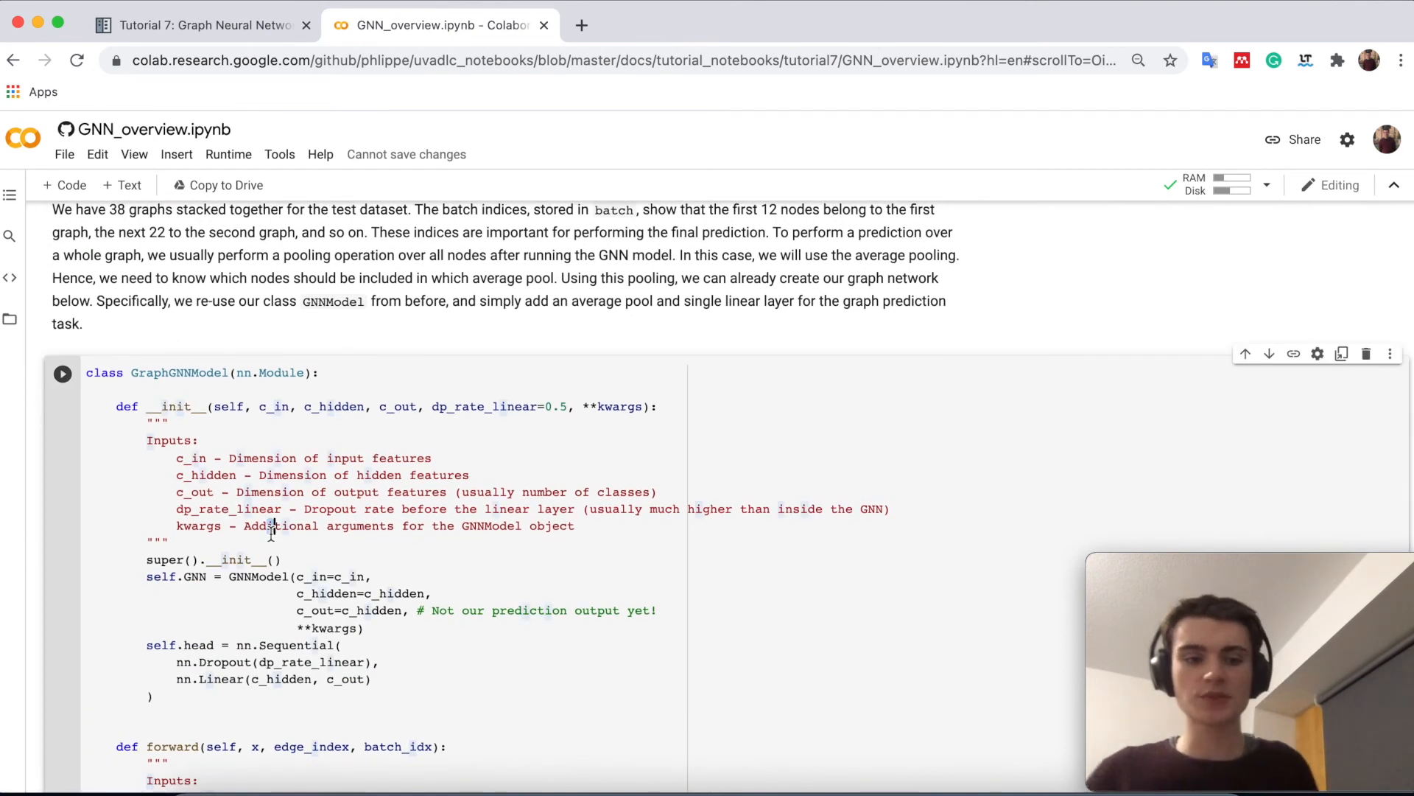
{"action": "scroll", "scroll_direction": "down", "scroll_amount": 3}
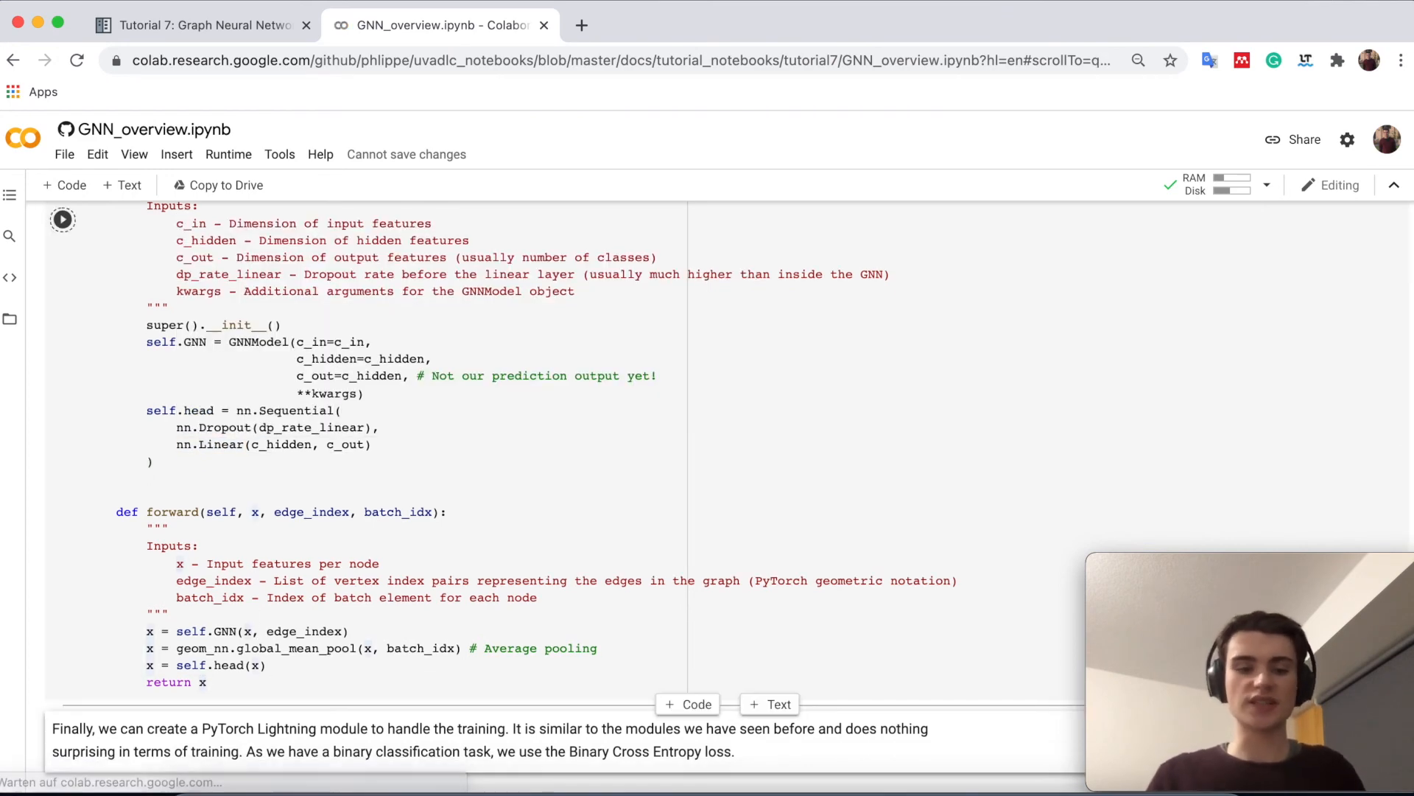
{"action": "scroll", "scroll_direction": "down", "scroll_amount": 3}
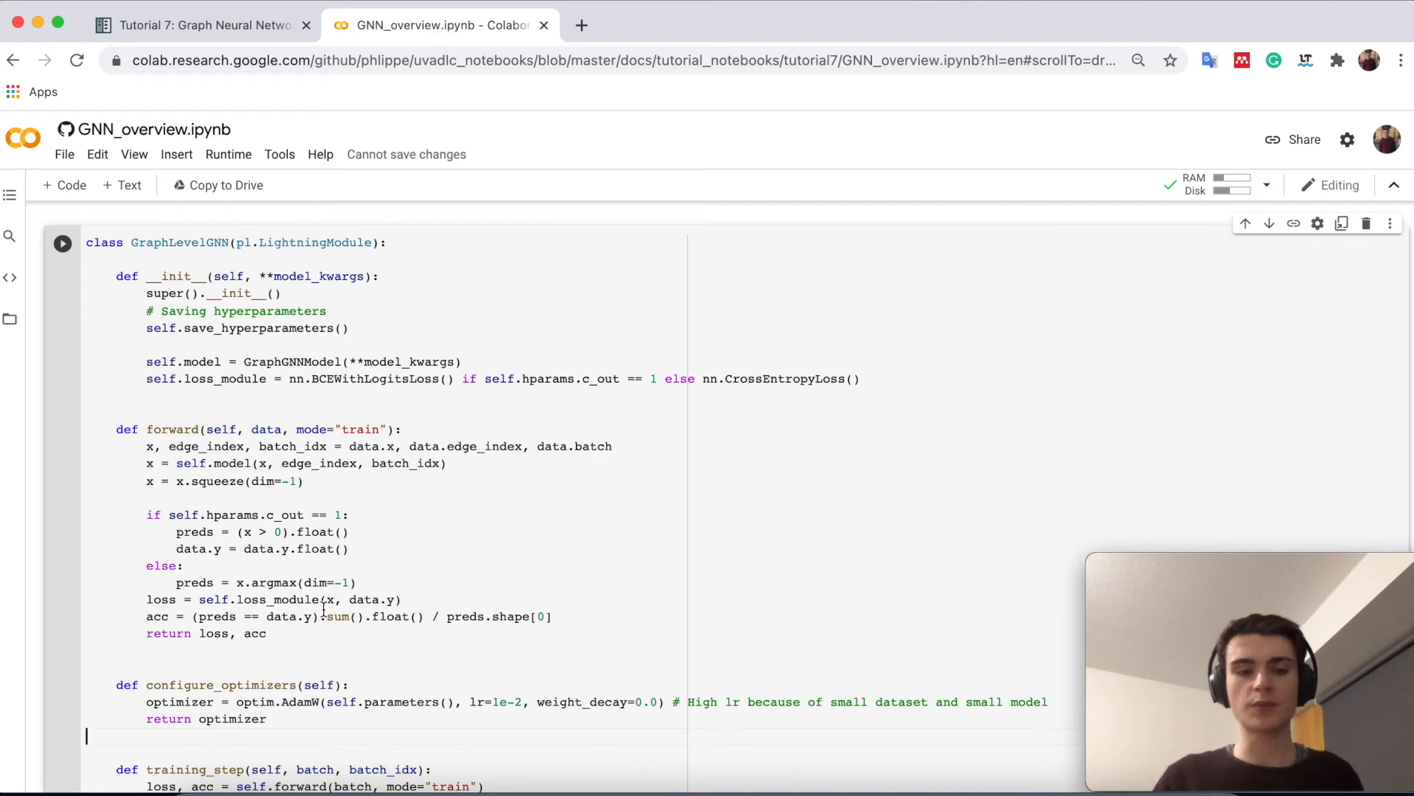
Run the GraphLevelGNN module and train_graph_classifier function cells, reaching the three-layer GraphConv training cell.
{"action": "scroll", "scroll_direction": "down", "scroll_amount": 3}
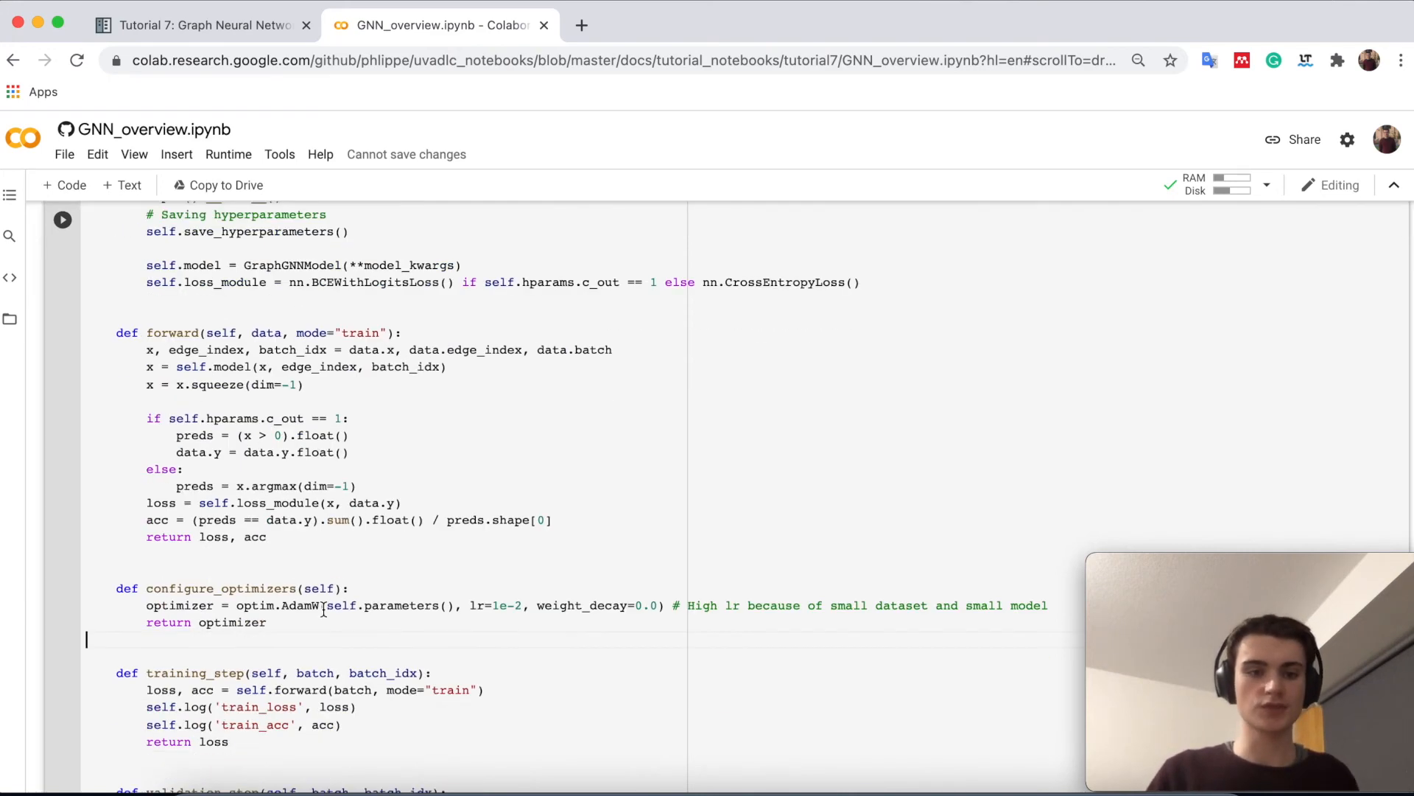
{"action": "scroll", "scroll_direction": "down", "scroll_amount": 3}
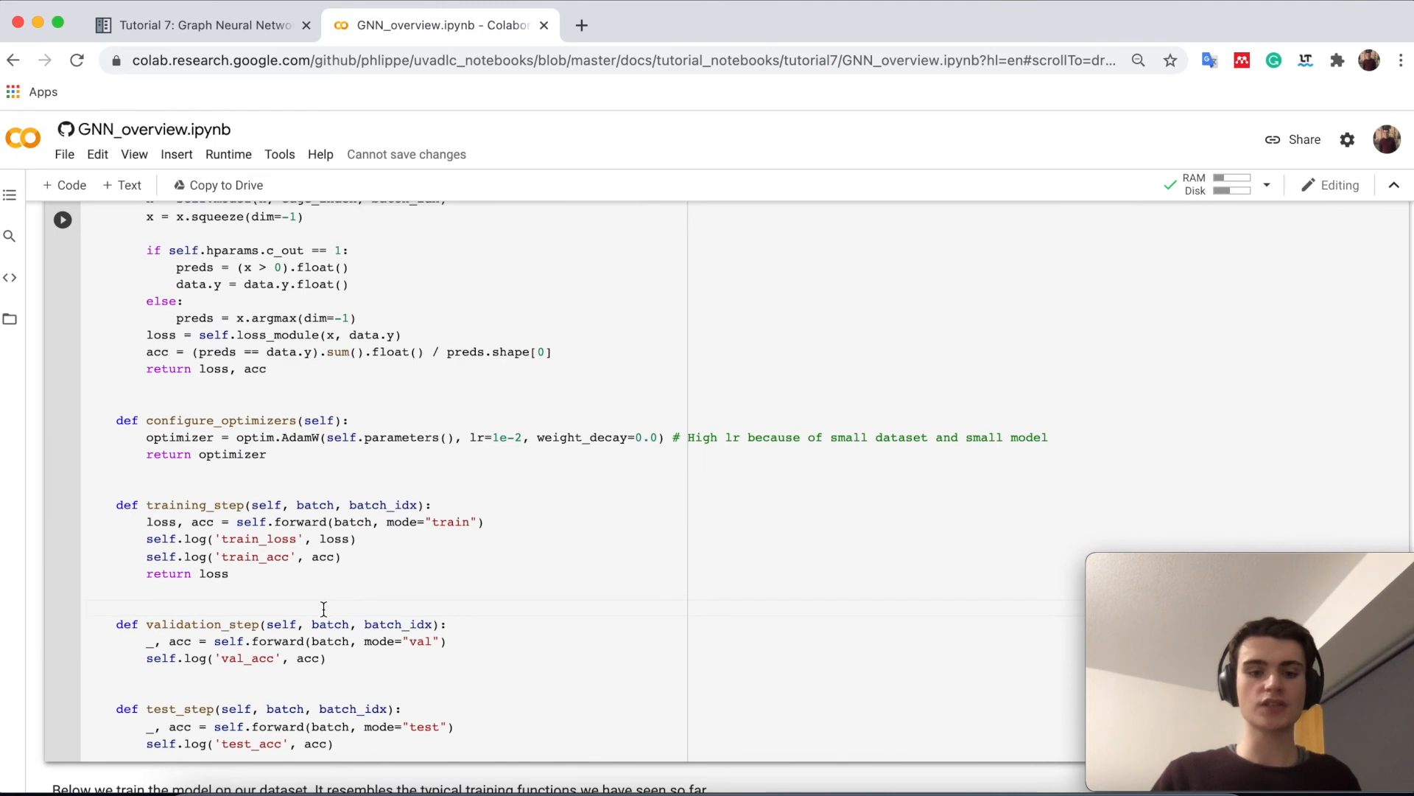
{"action": "scroll", "scroll_direction": "down", "scroll_amount": 3}
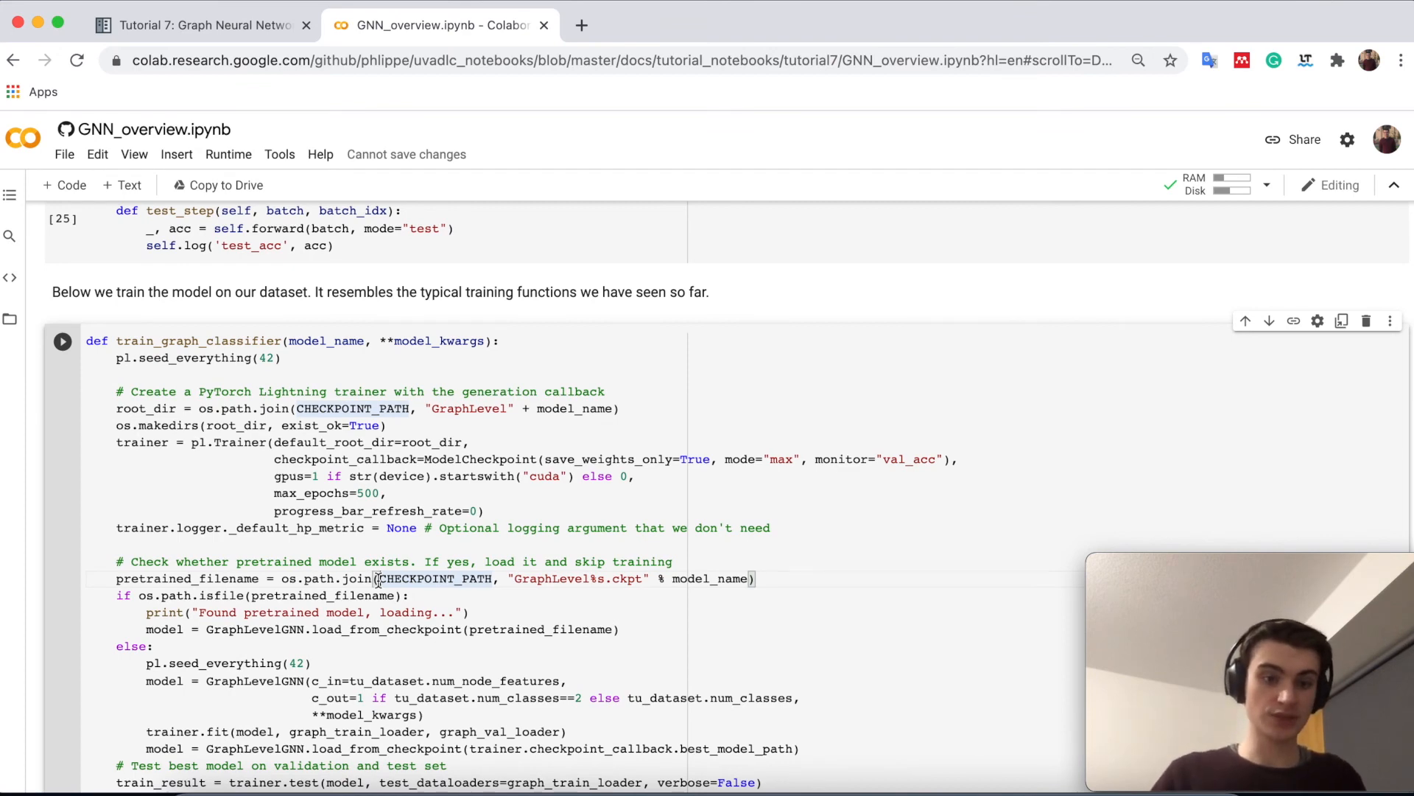
{"action": "scroll", "scroll_direction": "down", "scroll_amount": 3}
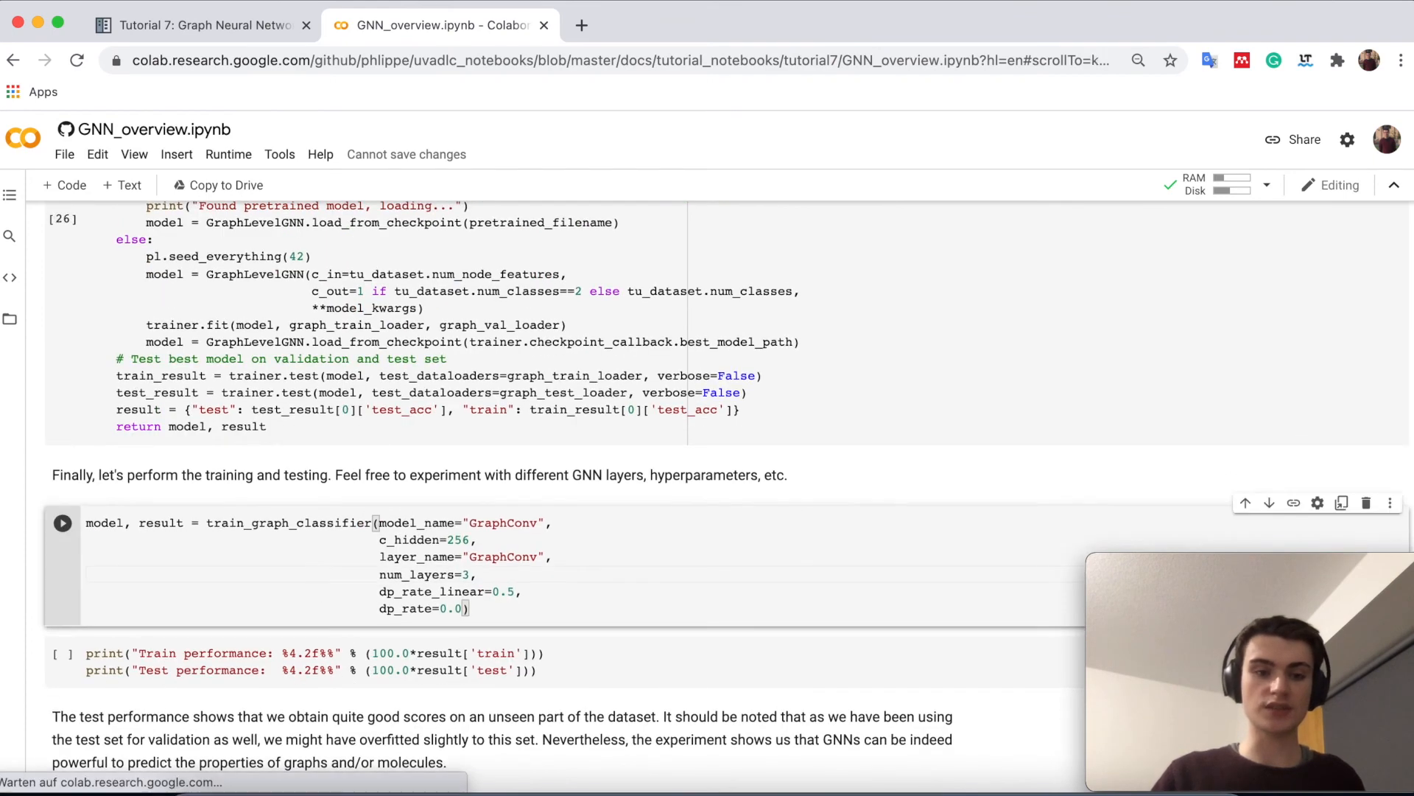
Train the GraphConv classifier, getting 91.29% train and 92.11% test accuracy, and scroll to Conclusion.
{"action": "left_click", "coordinate": [61, 522]}
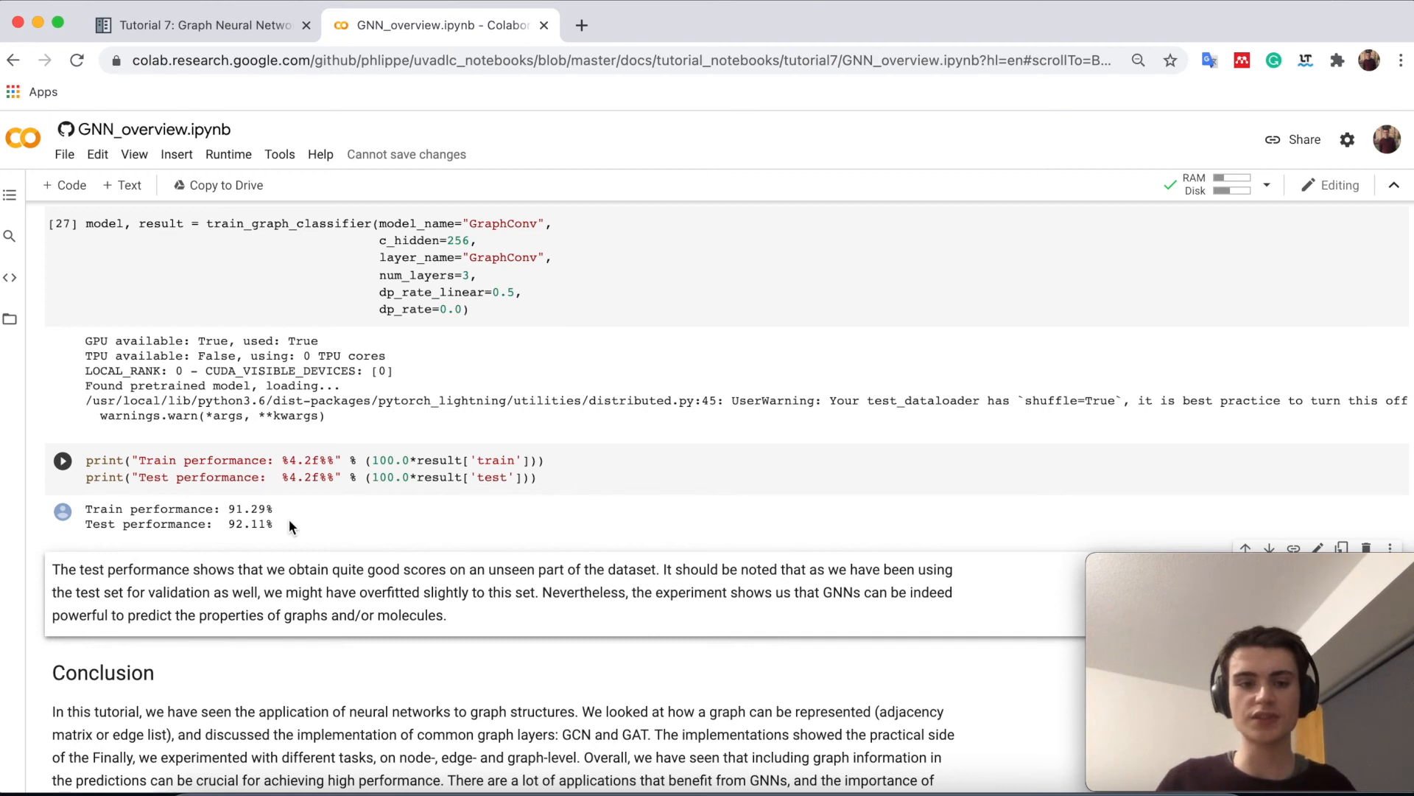
{"action": "mouse_move", "coordinate": [285, 517]}
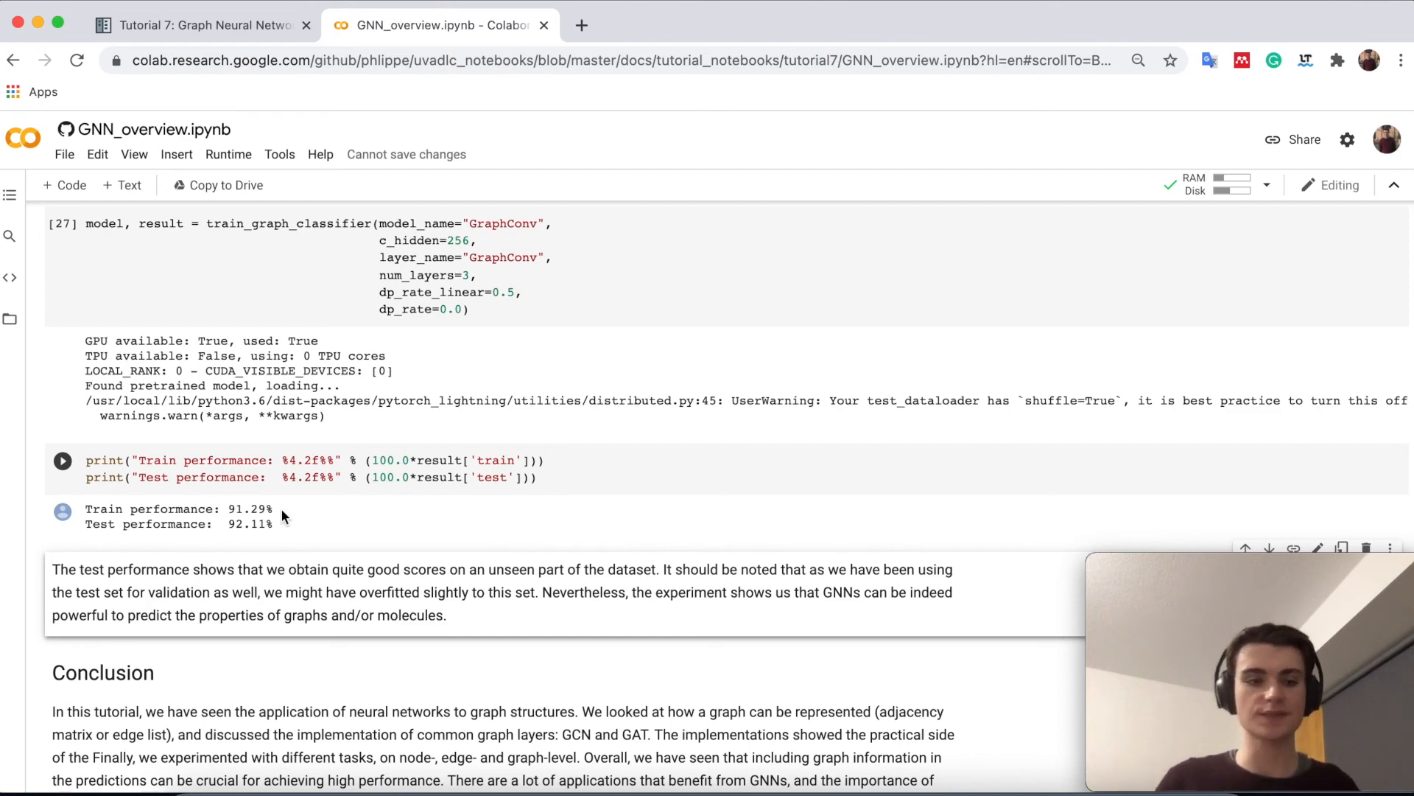
{"action": "scroll", "scroll_direction": "down", "scroll_amount": 3}
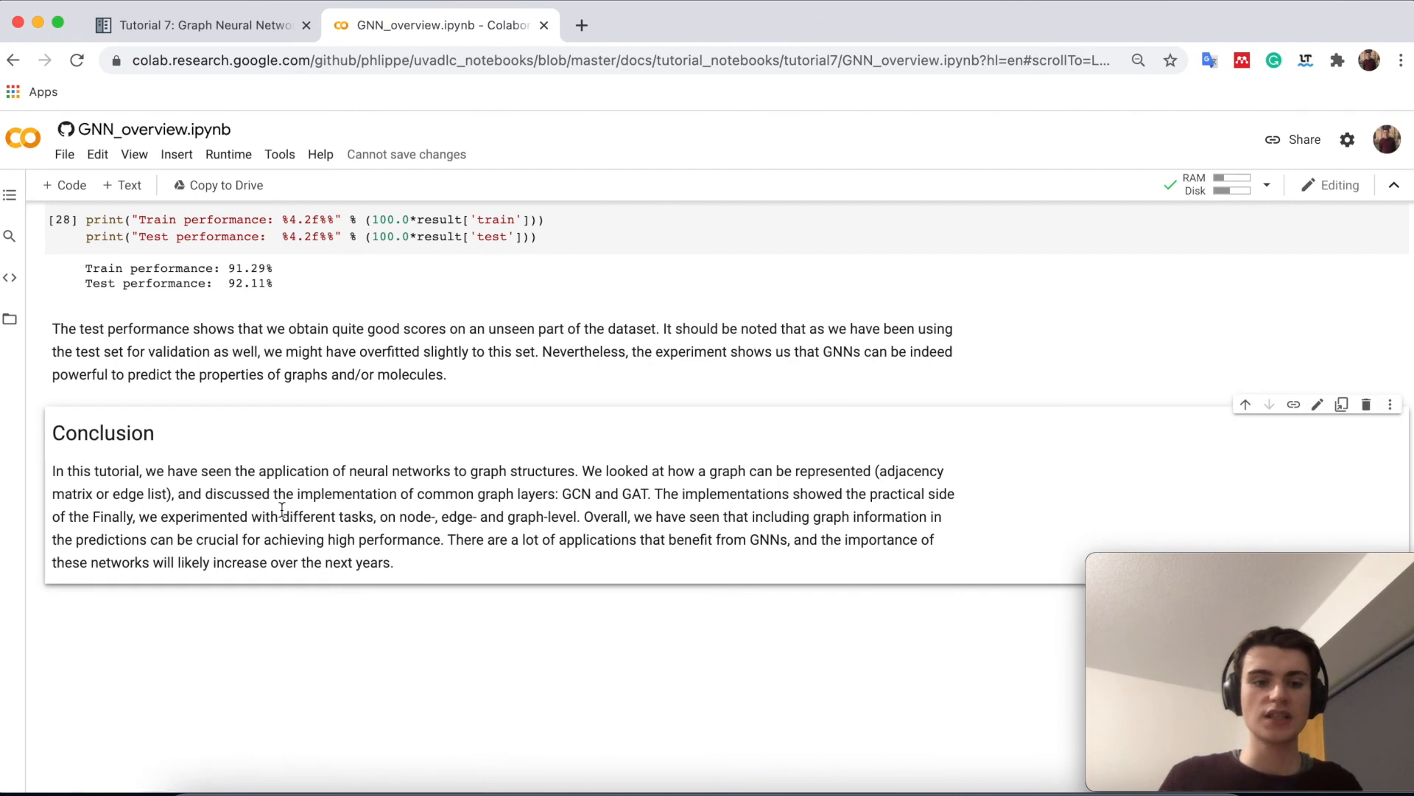